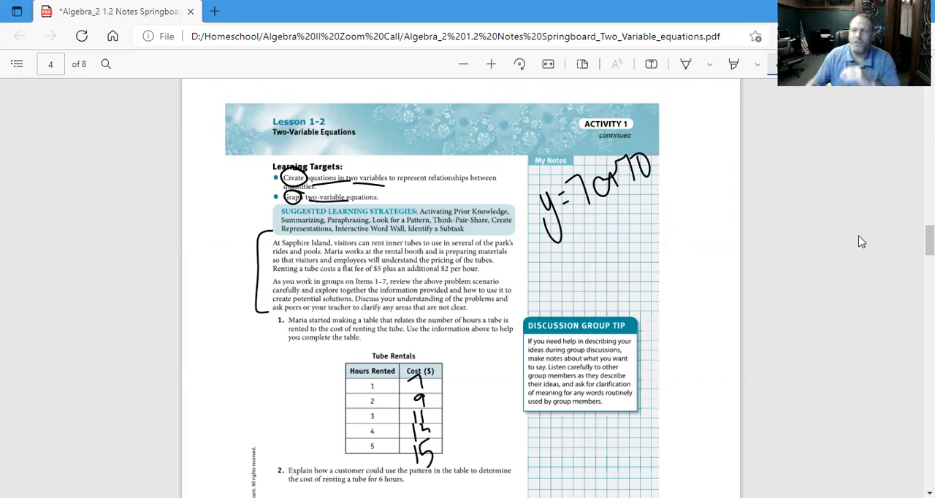
mouse_move(772, 236)
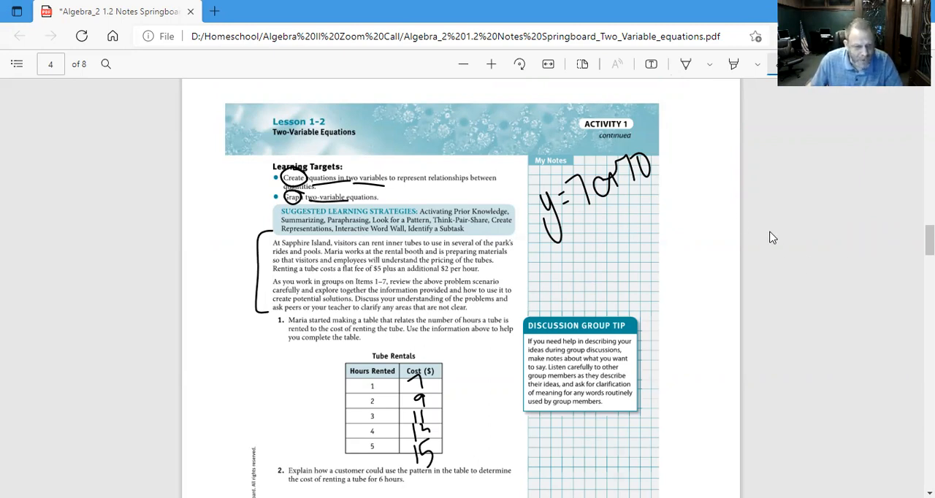
mouse_move(753, 245)
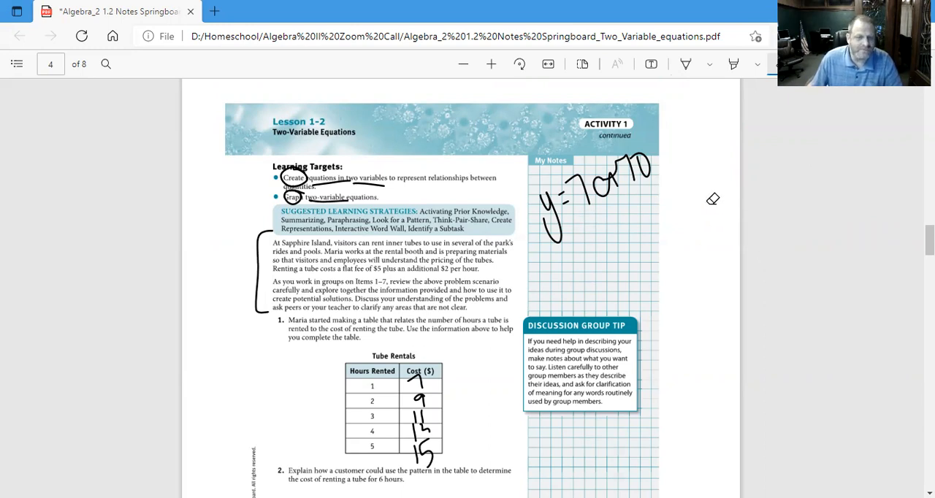
Scroll down page 4 to the Tube Rentals table and tick each cost value in blue
scroll("down", 3)
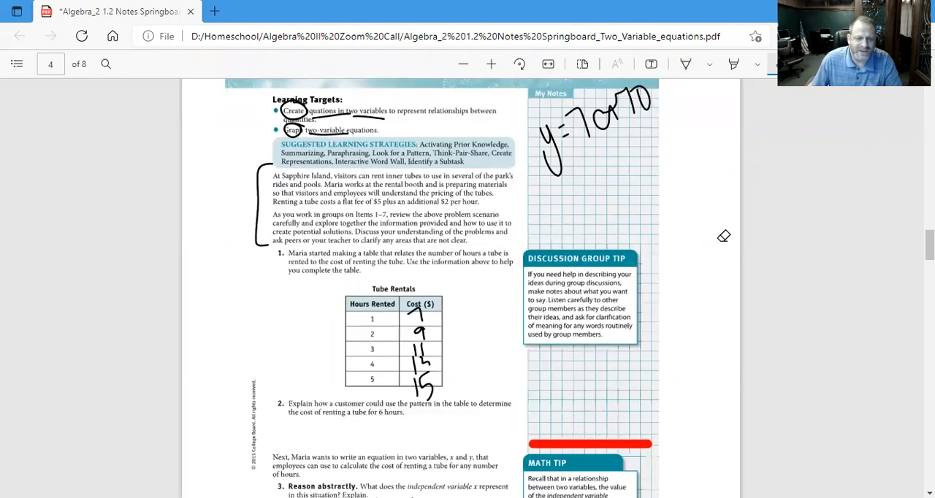
scroll("down", 3)
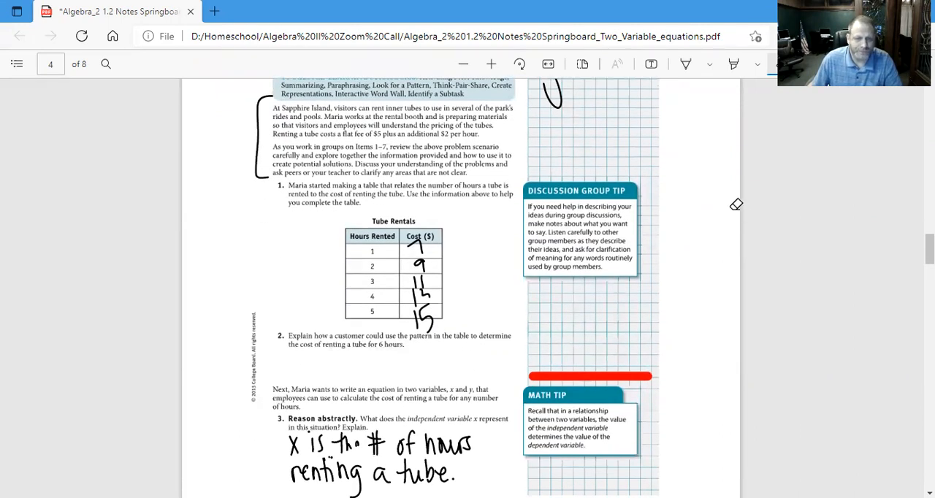
mouse_move(742, 210)
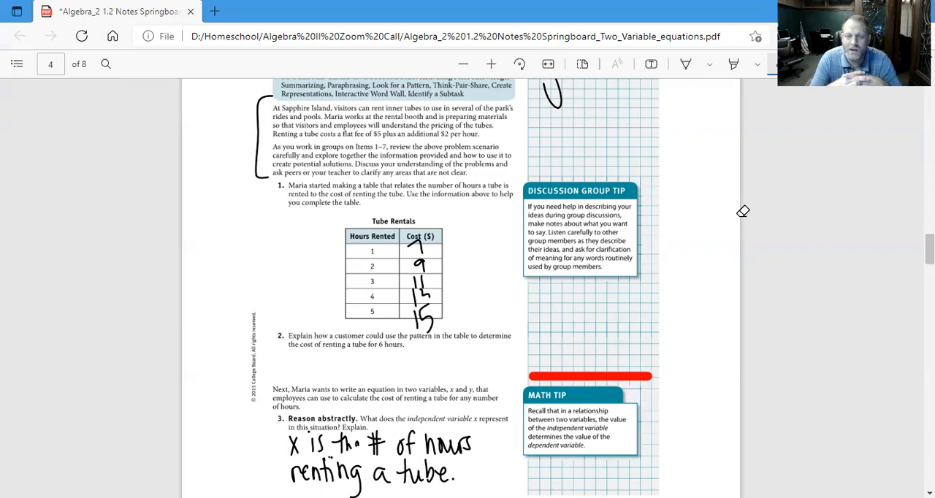
mouse_move(680, 203)
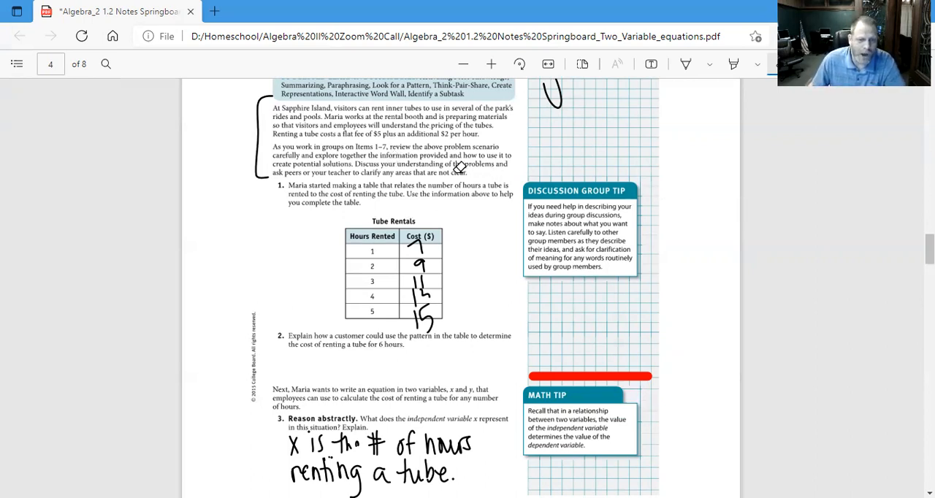
mouse_move(753, 208)
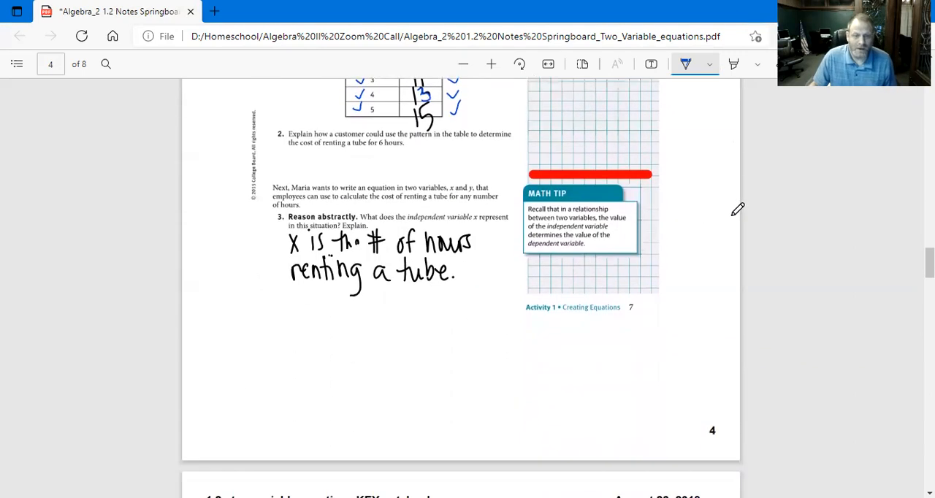
Scroll past the end of page 4 to question 4 at the top of page 5
scroll("down", 3)
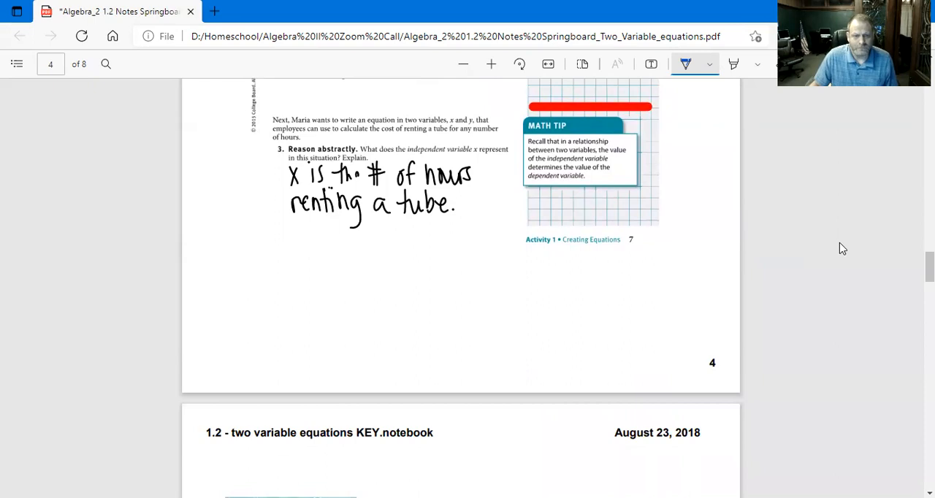
scroll("down", 3)
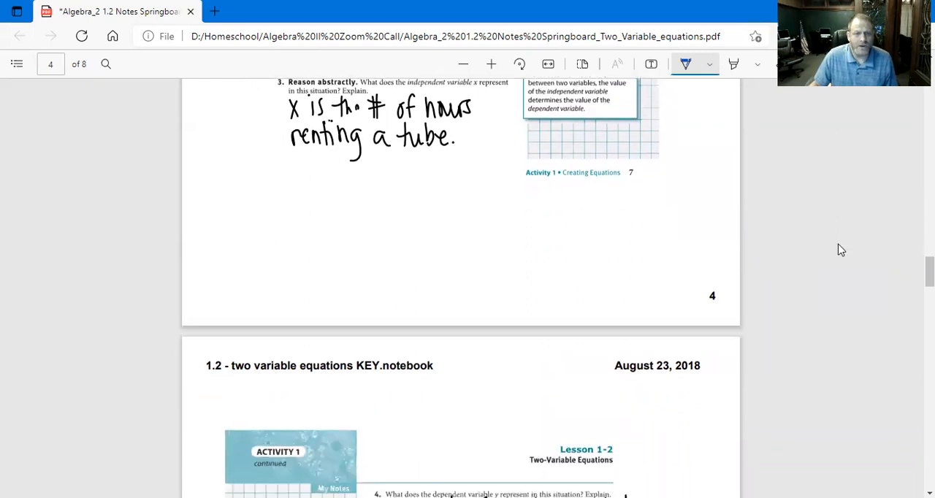
mouse_move(856, 237)
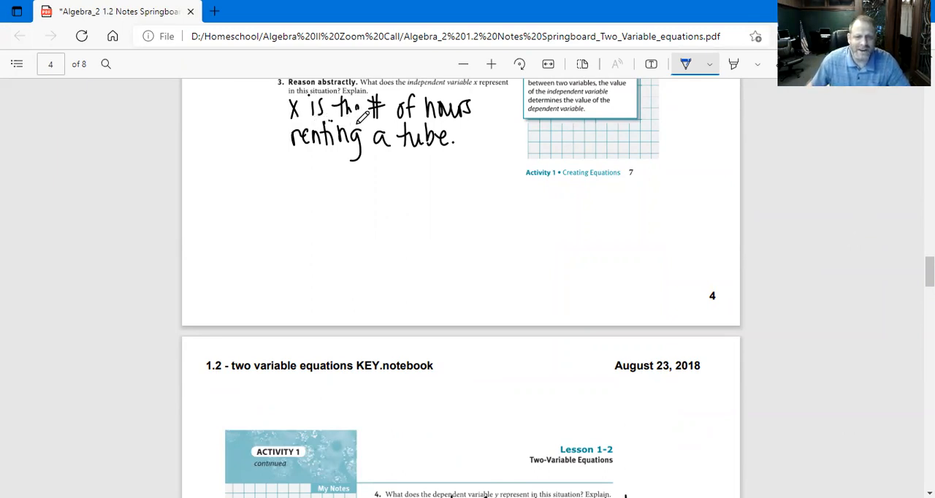
mouse_move(769, 247)
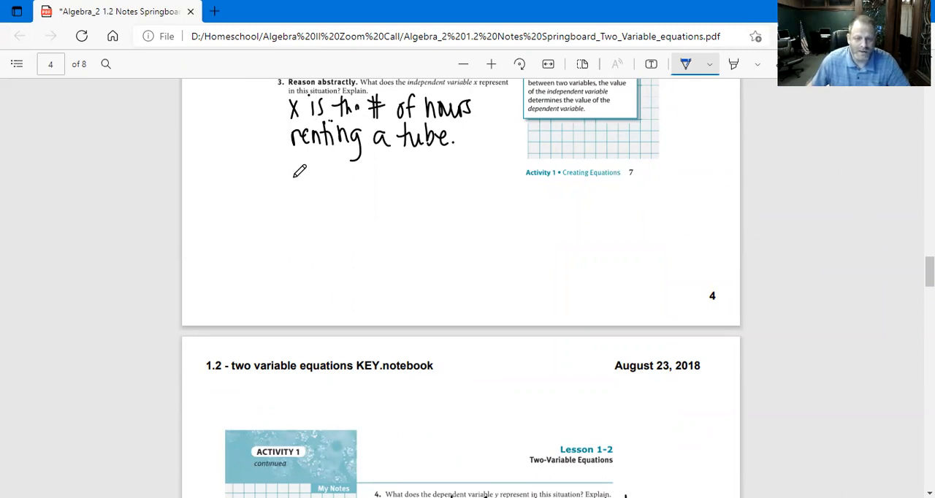
mouse_move(296, 181)
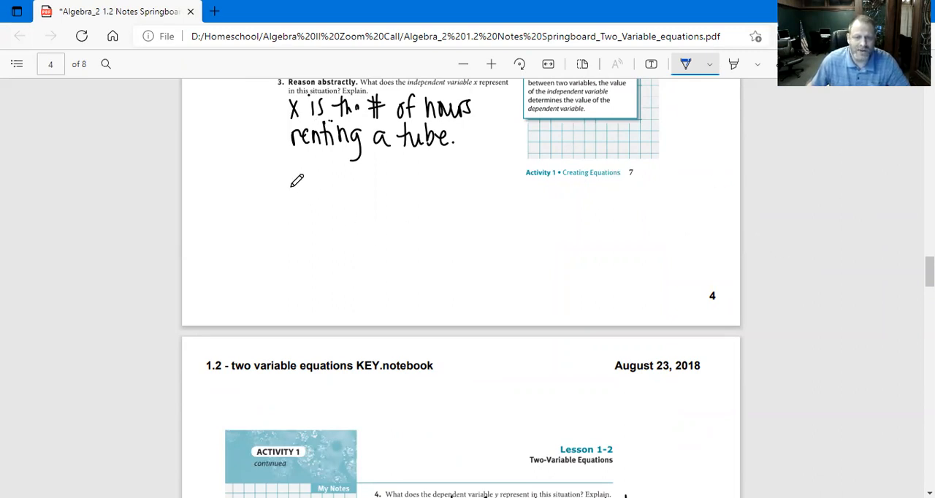
mouse_move(800, 254)
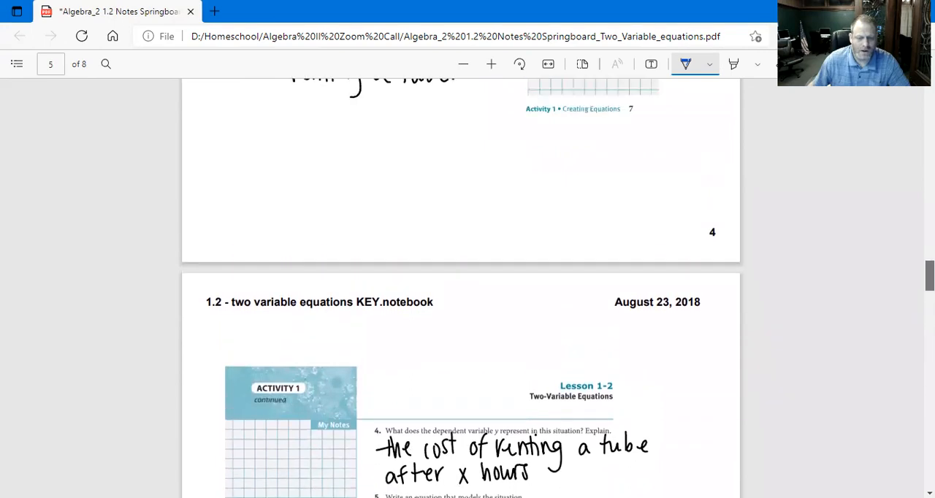
mouse_move(896, 266)
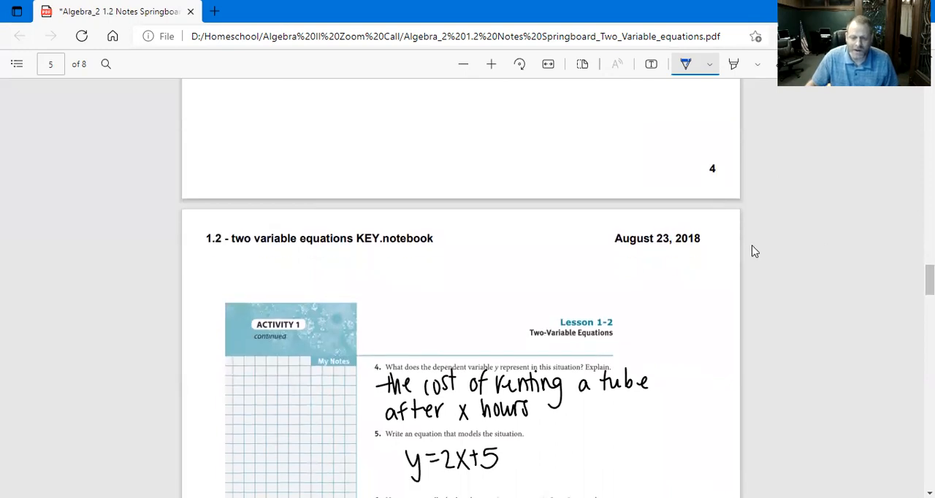
mouse_move(509, 86)
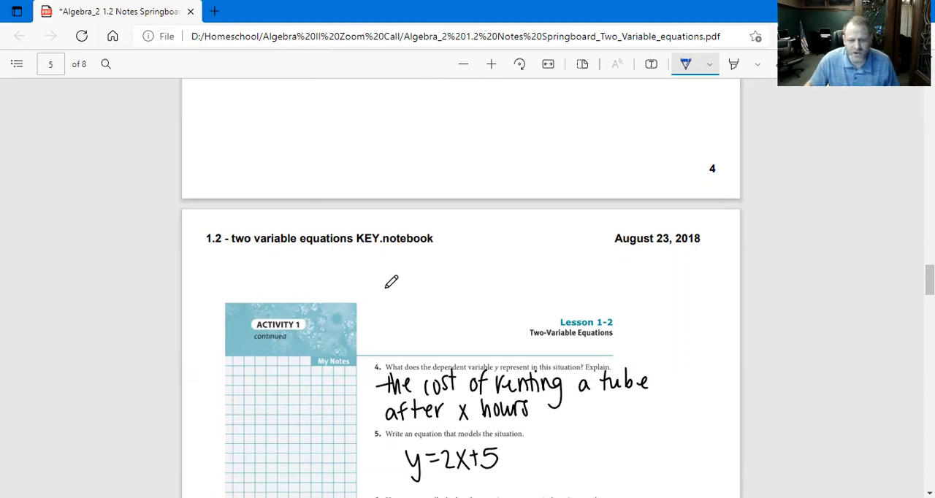
mouse_move(382, 260)
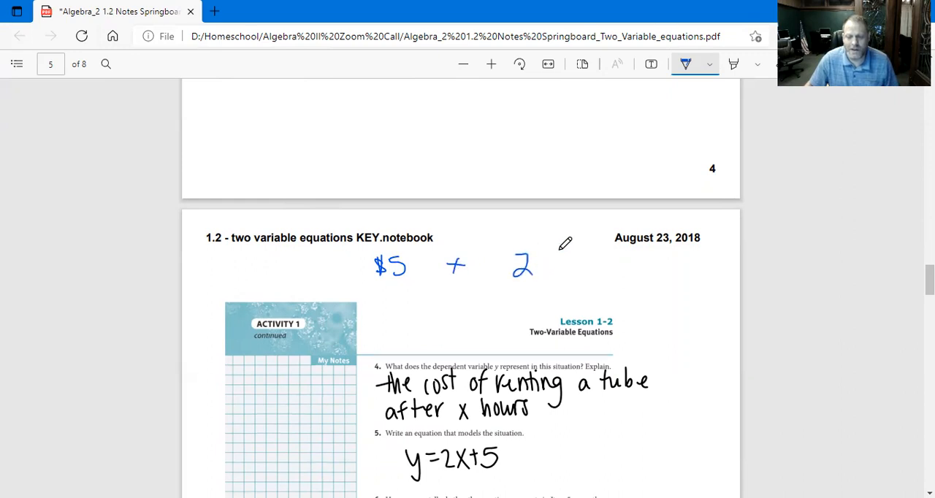
Finish the blue equation $5 + 2x = y and rewrite it below as y=2x+5
left_click_drag(524, 263, 543, 276)
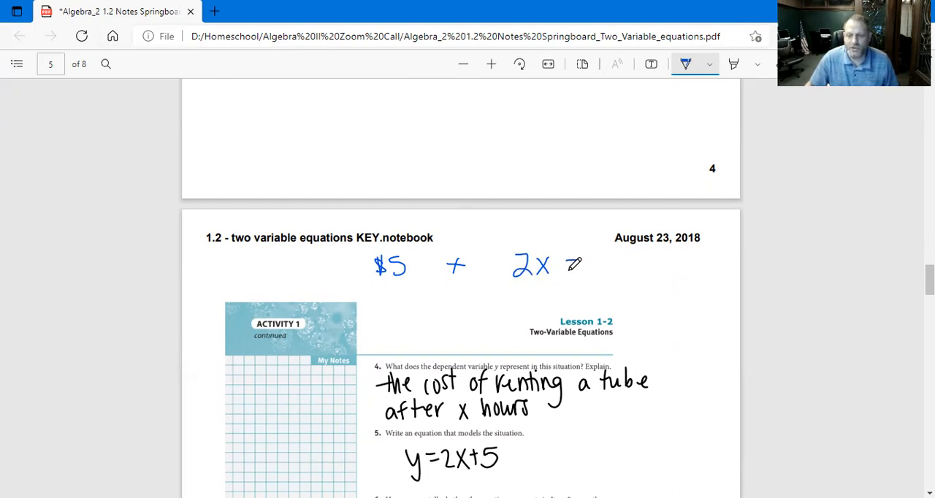
left_click_drag(570, 263, 614, 292)
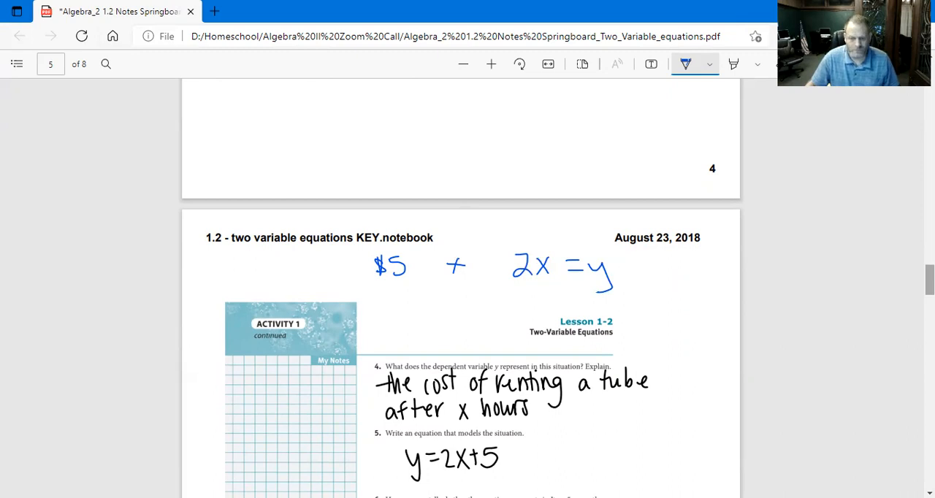
scroll("down", 3)
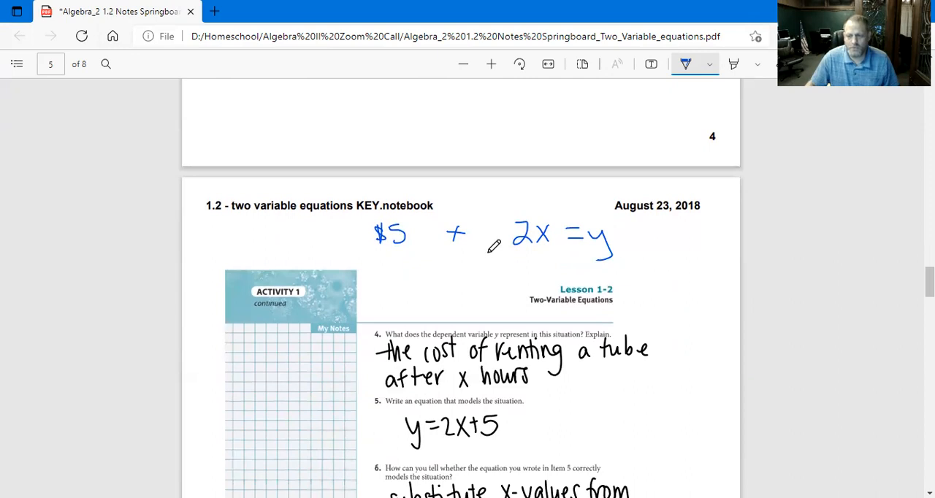
left_click_drag(372, 263, 394, 276)
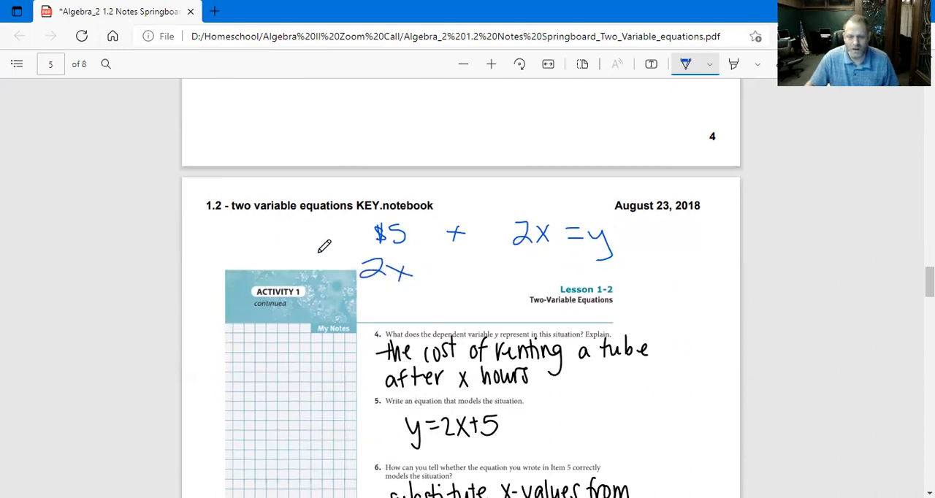
left_click_drag(314, 260, 358, 260)
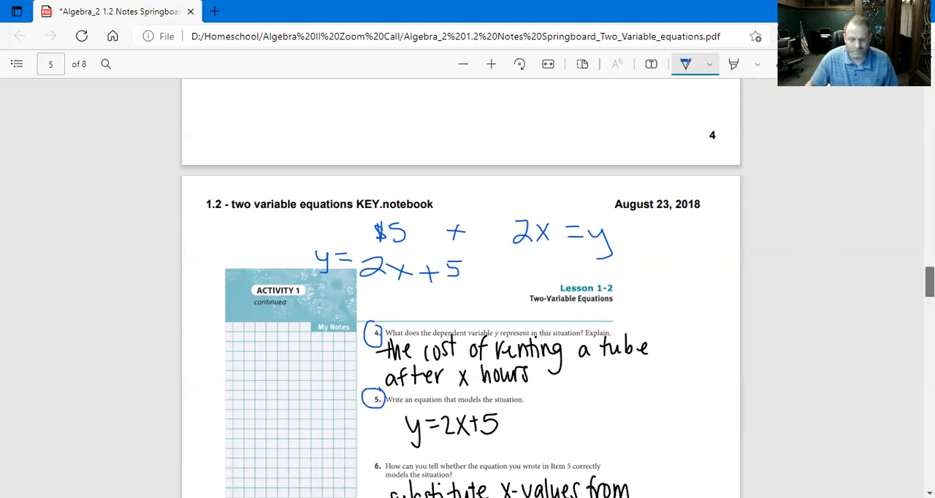
scroll("down", 3)
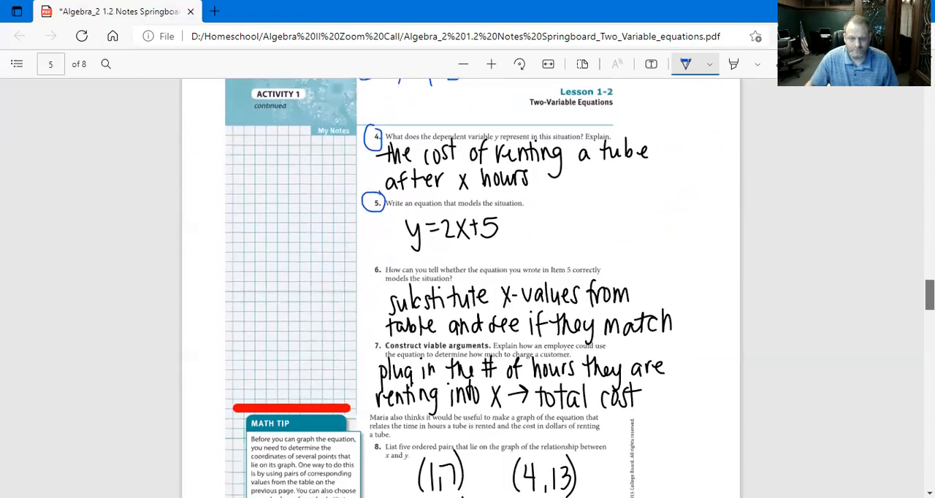
scroll("down", 3)
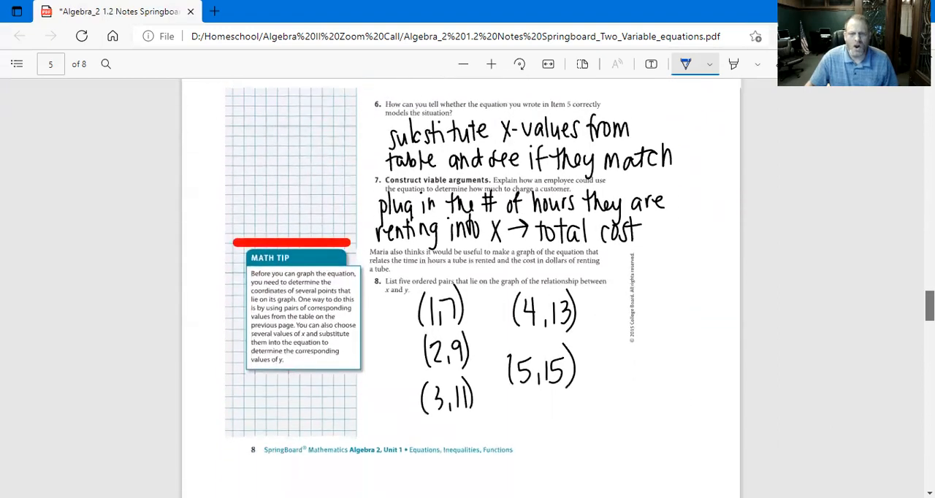
scroll("down", 3)
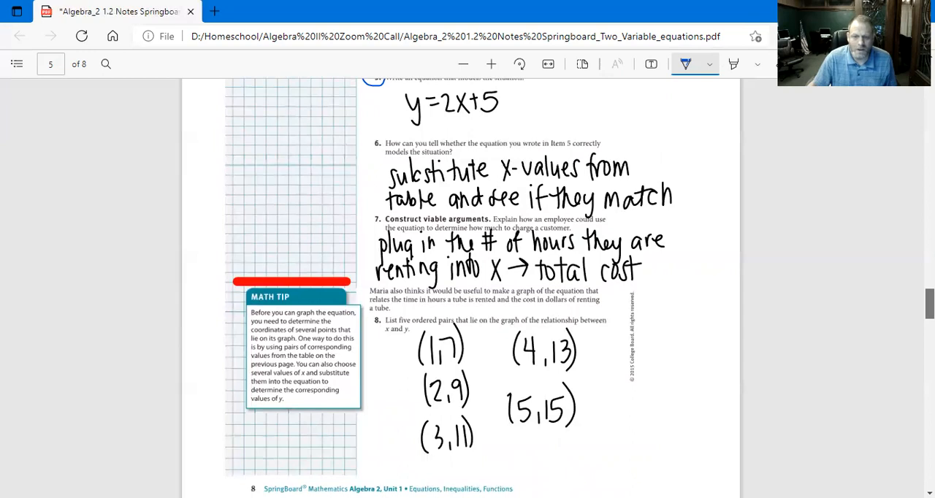
scroll("down", 3)
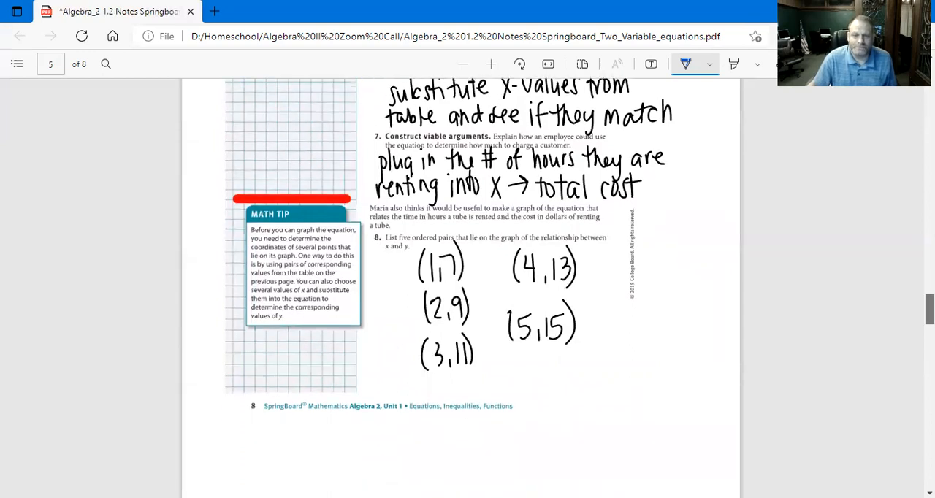
scroll("down", 3)
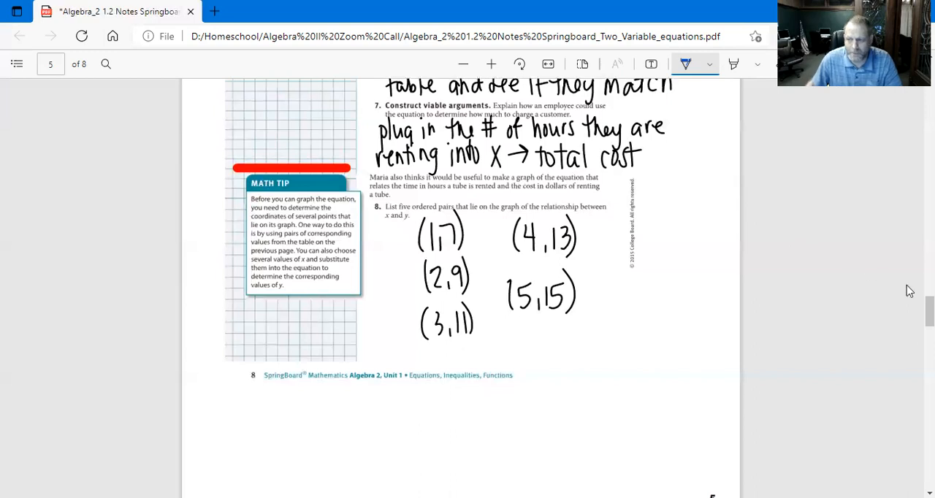
Scroll past item 8's ordered pairs down to question 9's graphing task on page 6
scroll("down", 3)
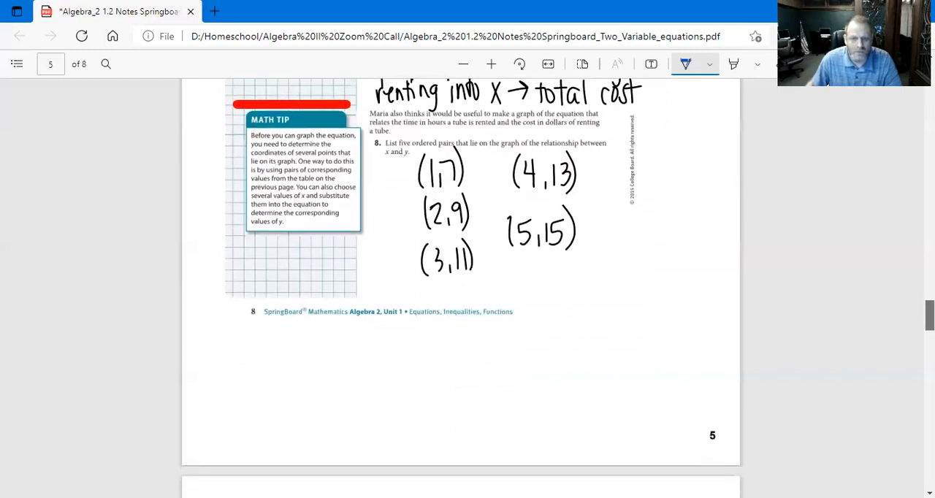
mouse_move(905, 304)
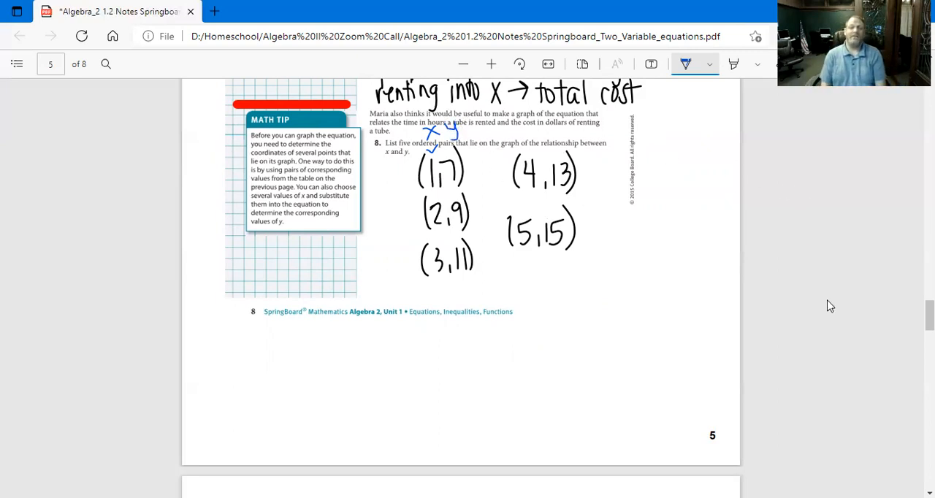
mouse_move(850, 266)
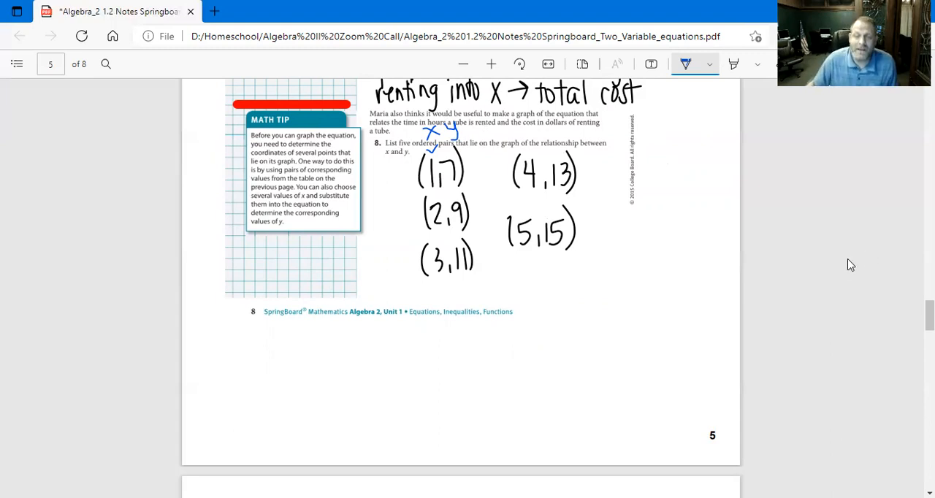
scroll("down", 3)
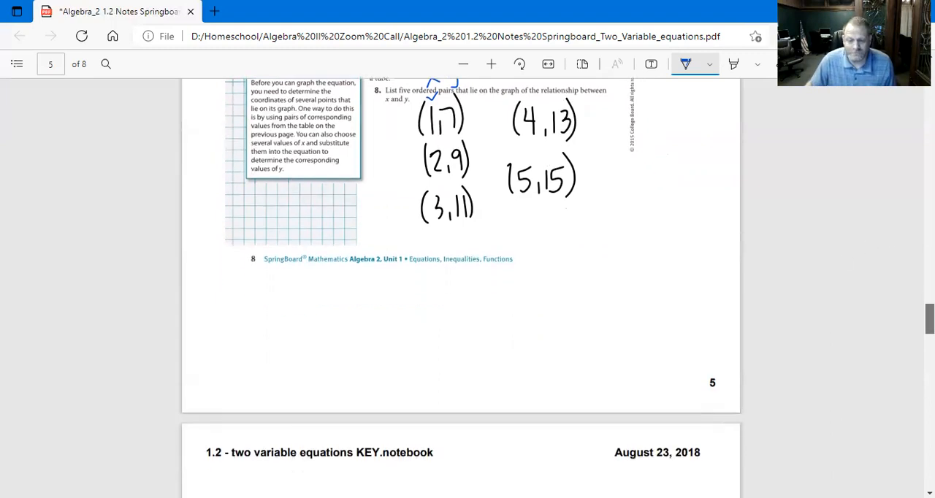
scroll("down", 3)
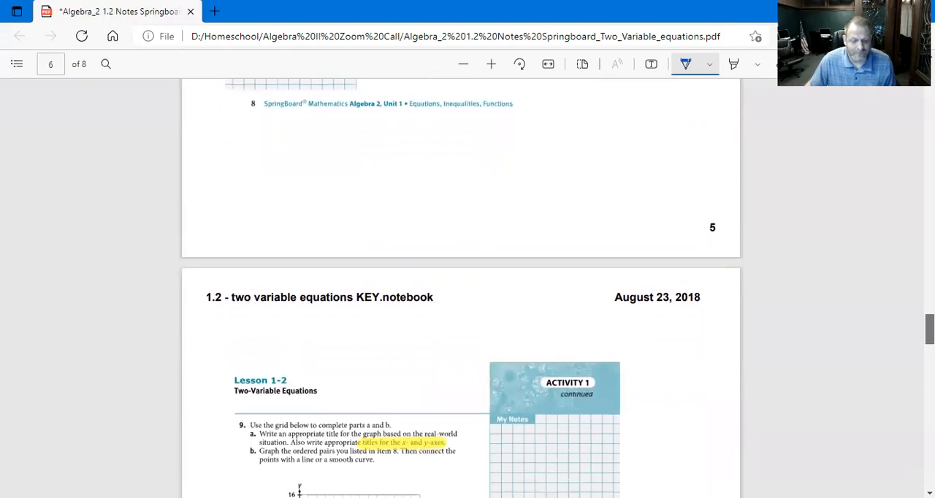
scroll("down", 3)
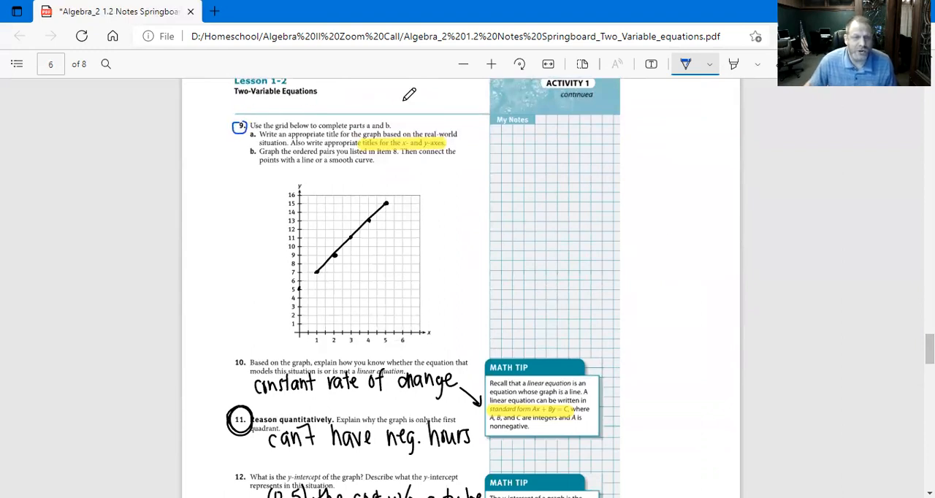
mouse_move(669, 173)
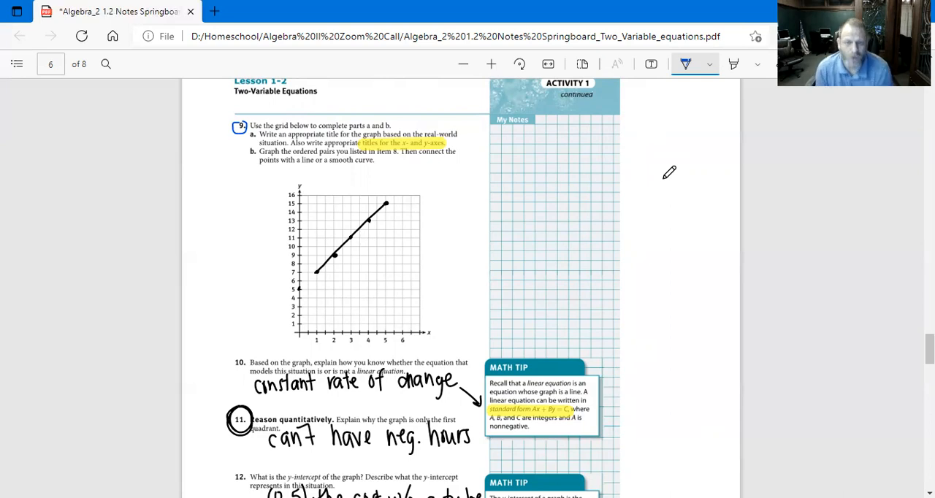
mouse_move(500, 212)
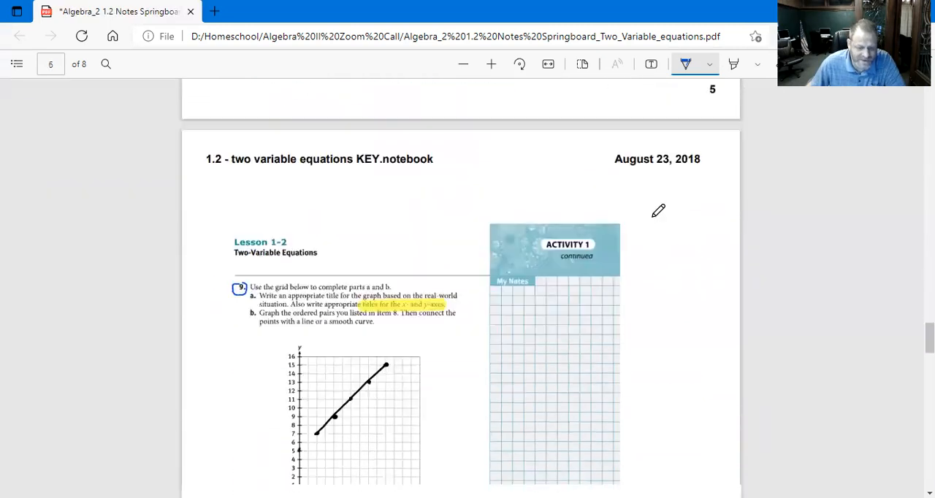
scroll("down", 3)
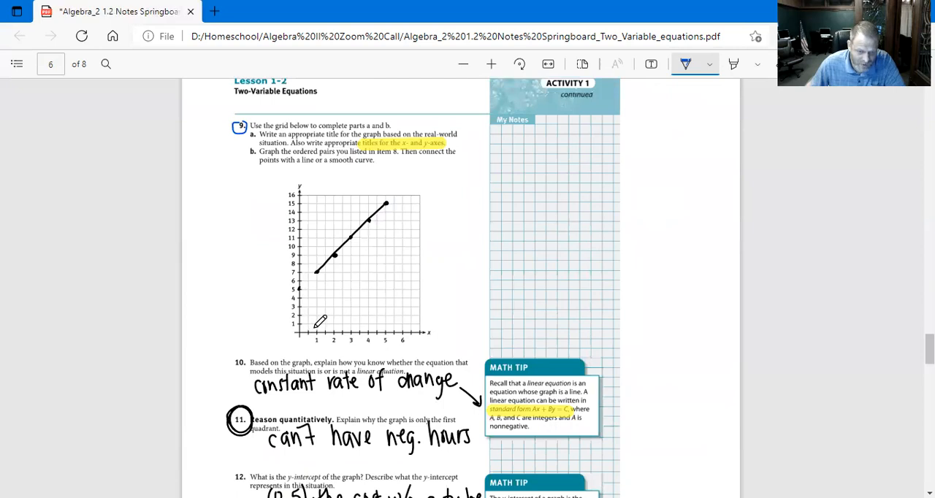
mouse_move(318, 266)
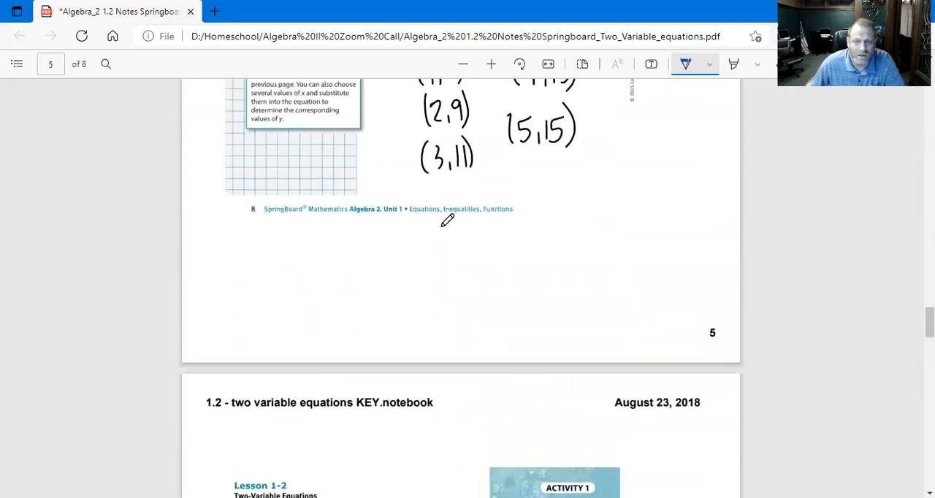
scroll("down", 3)
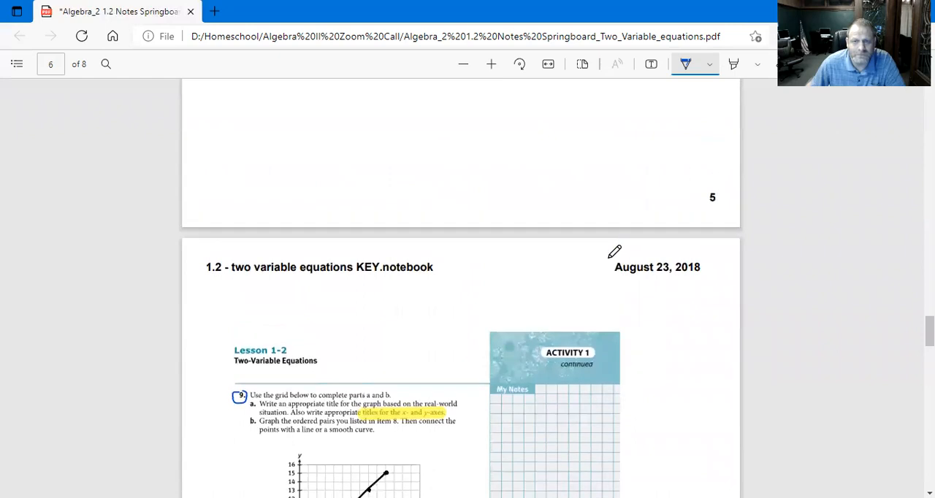
scroll("down", 3)
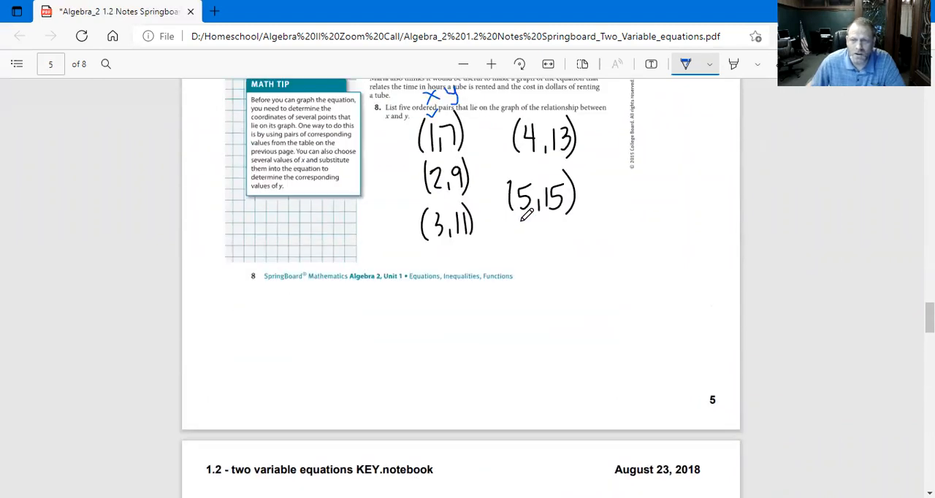
scroll("down", 3)
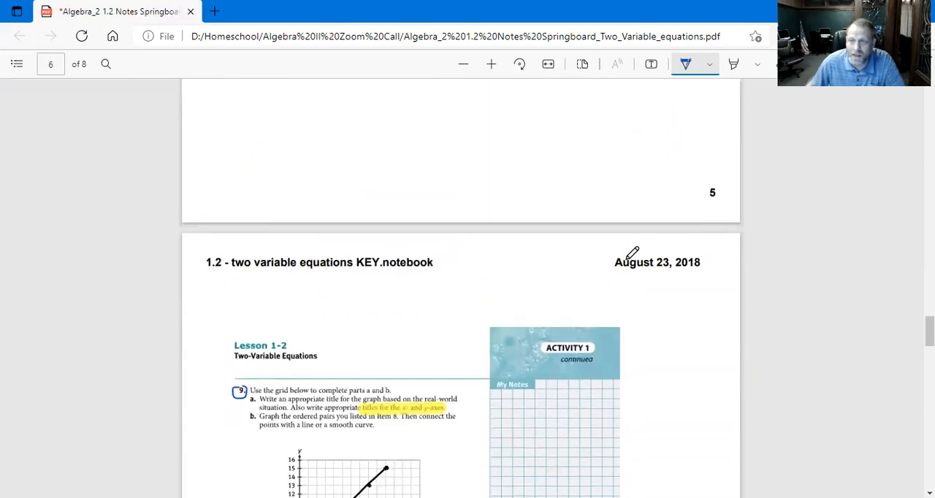
scroll("down", 3)
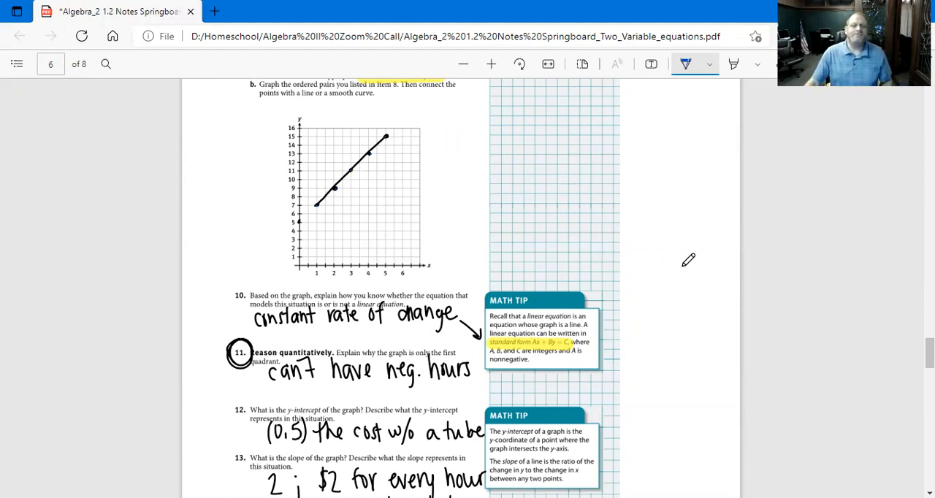
mouse_move(689, 287)
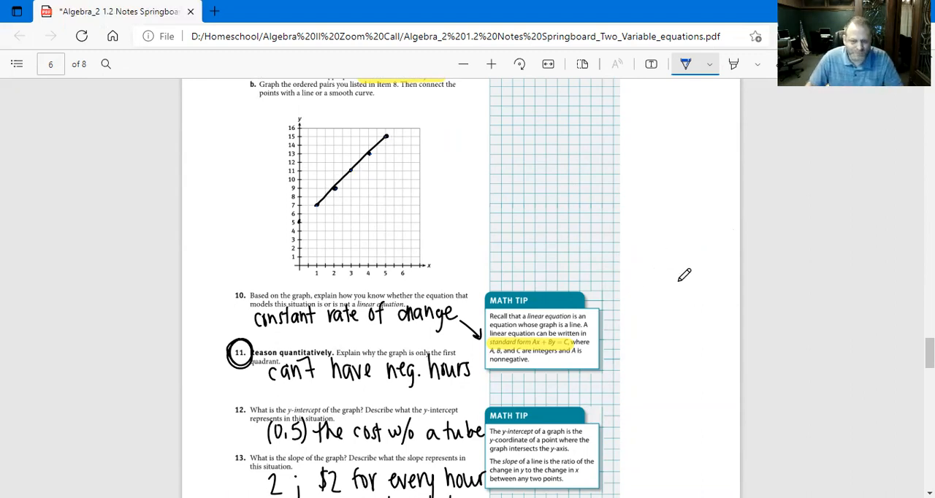
Scroll down page 6 to bring question 10 into view for circling
scroll("down", 3)
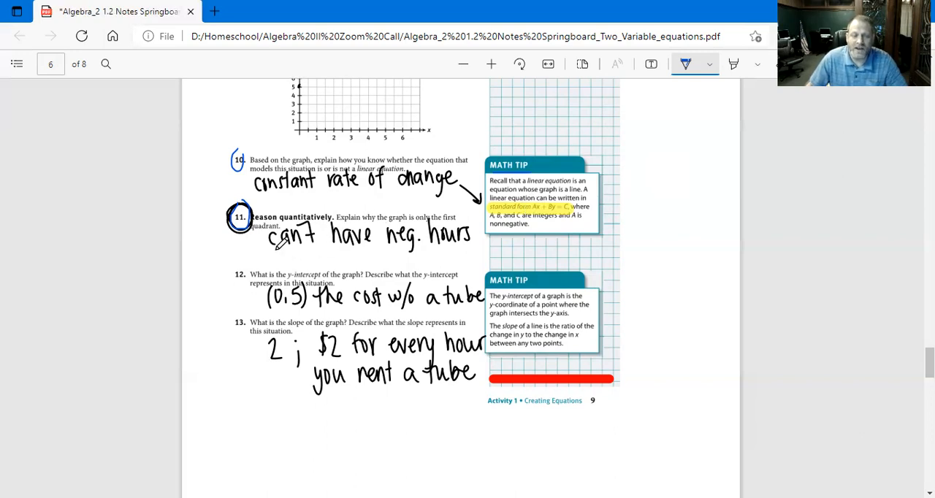
Underline item 11's negative-hours answer and mark the Q1 graph axes positive with + signs and (+,+)
left_click_drag(276, 251, 474, 245)
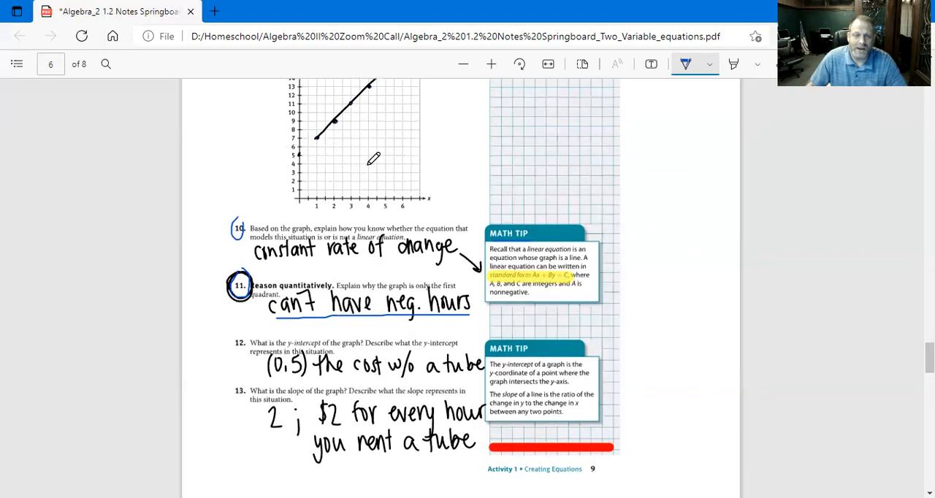
scroll("down", 3)
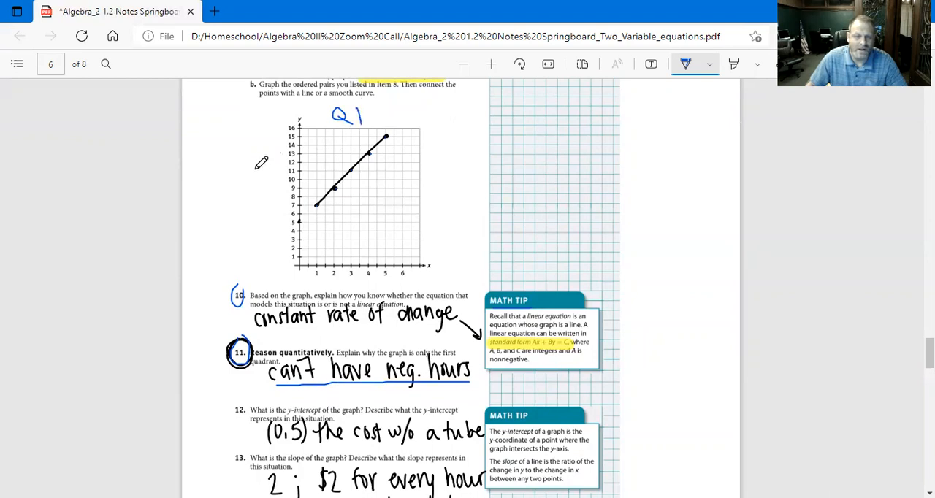
left_click_drag(262, 174, 371, 274)
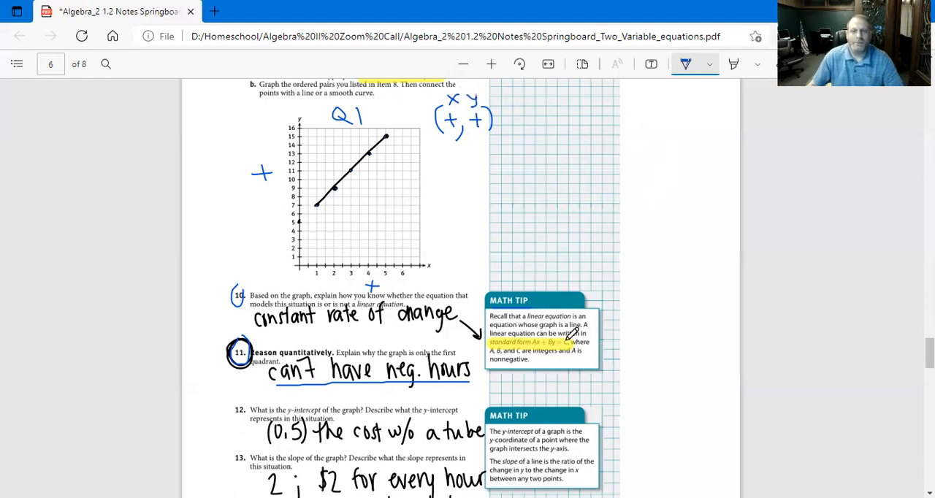
scroll("down", 3)
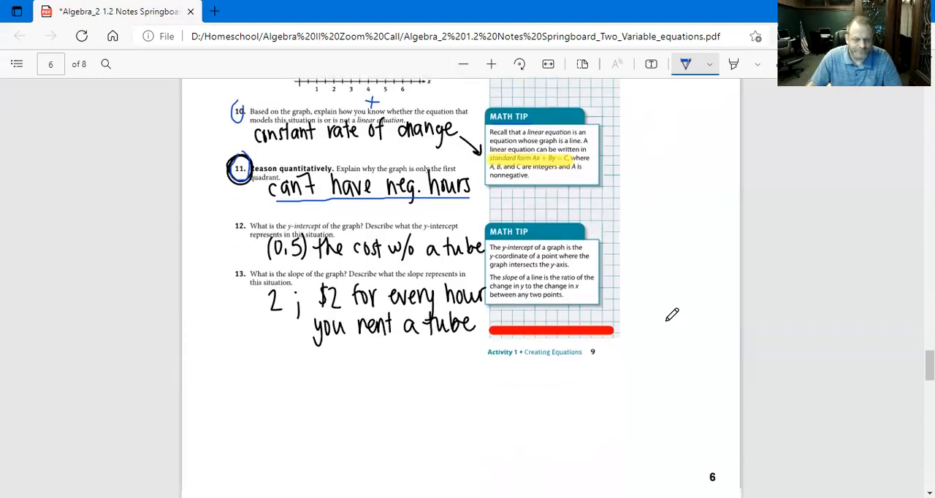
Scroll through the notes to question 12 and its (0,5) y-intercept answer
scroll("down", 3)
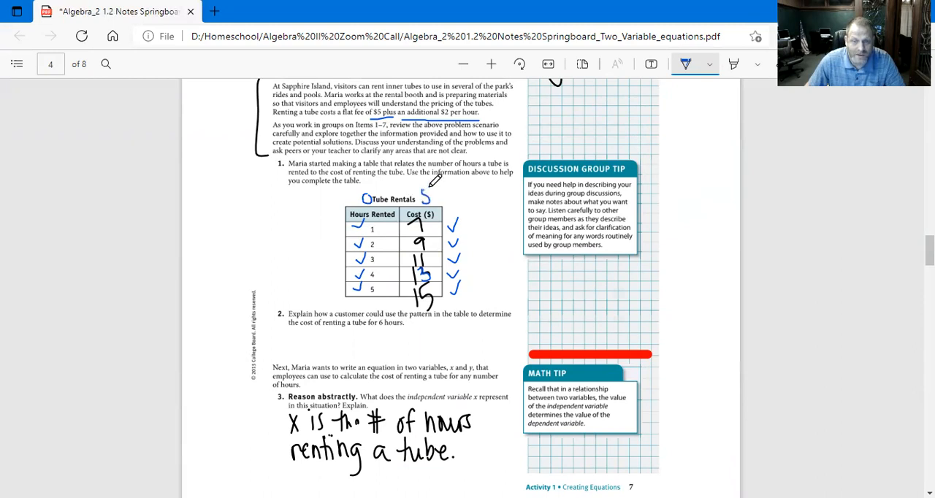
scroll("down", 3)
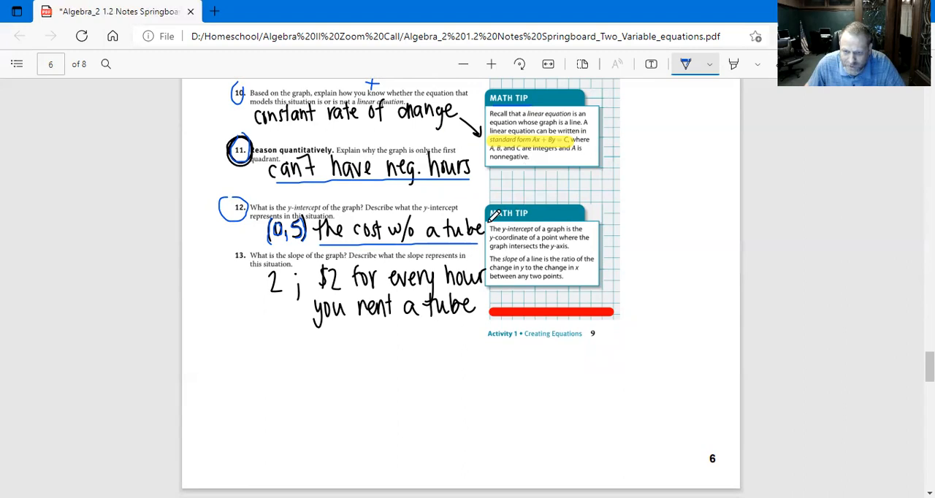
mouse_move(621, 181)
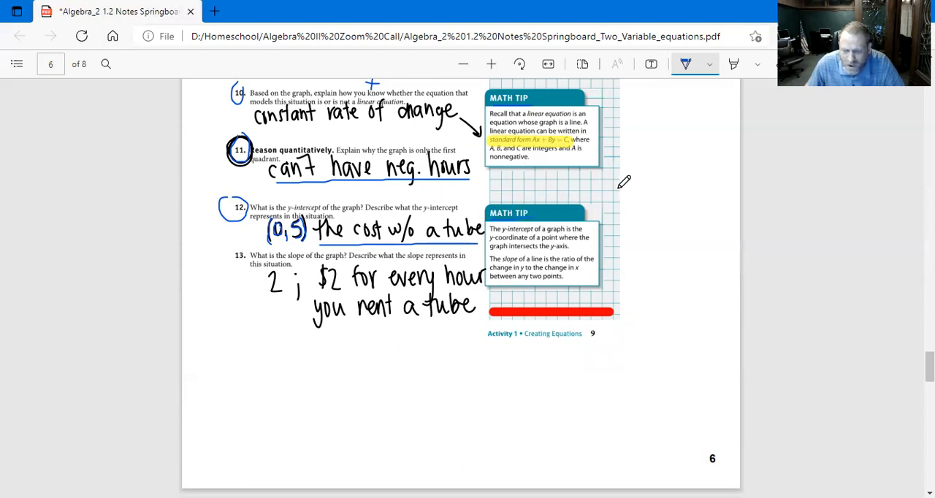
mouse_move(616, 228)
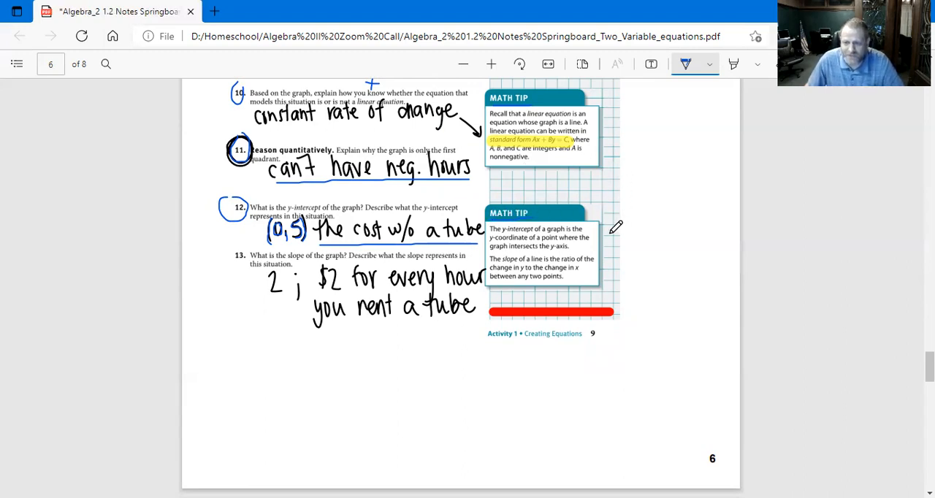
mouse_move(637, 216)
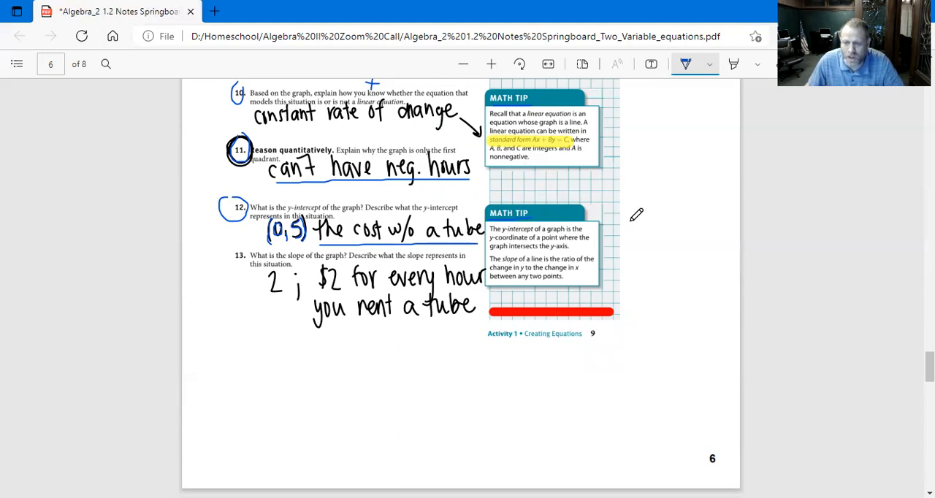
mouse_move(637, 218)
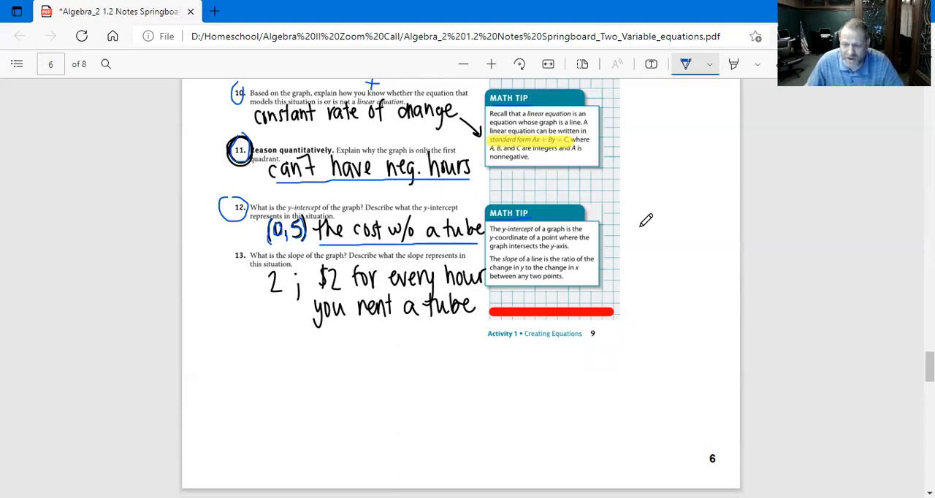
mouse_move(651, 213)
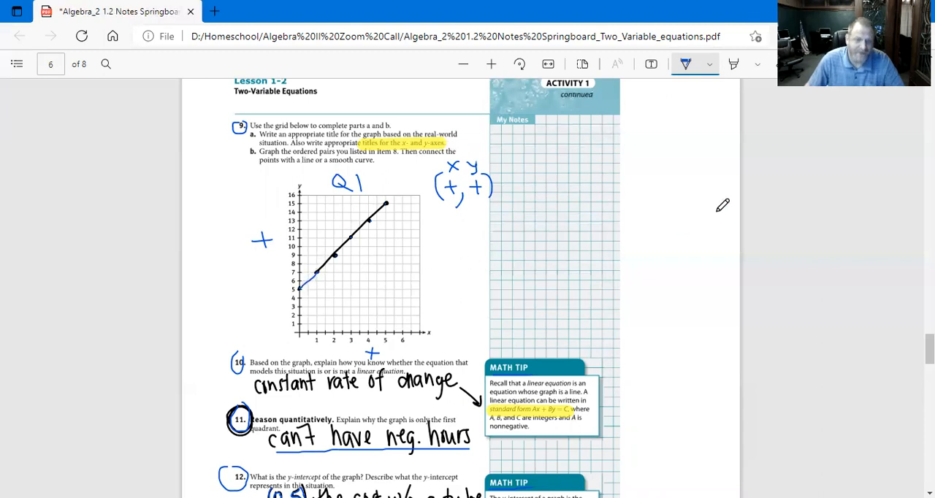
Write the general slope-intercept form y = mx + b under item 13
scroll("down", 3)
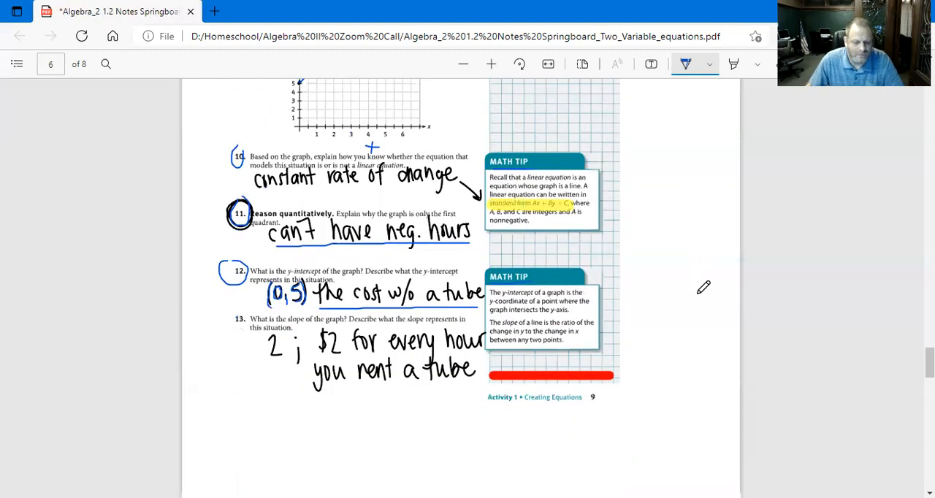
scroll("down", 3)
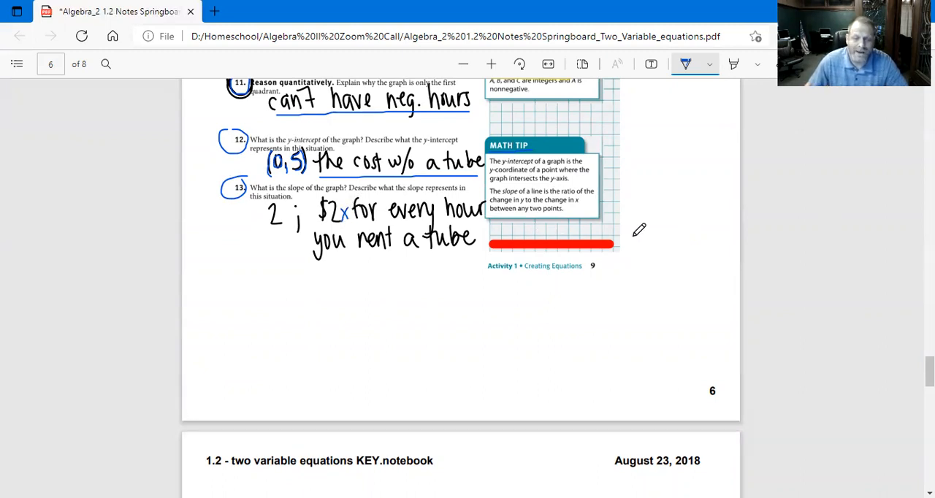
mouse_move(687, 245)
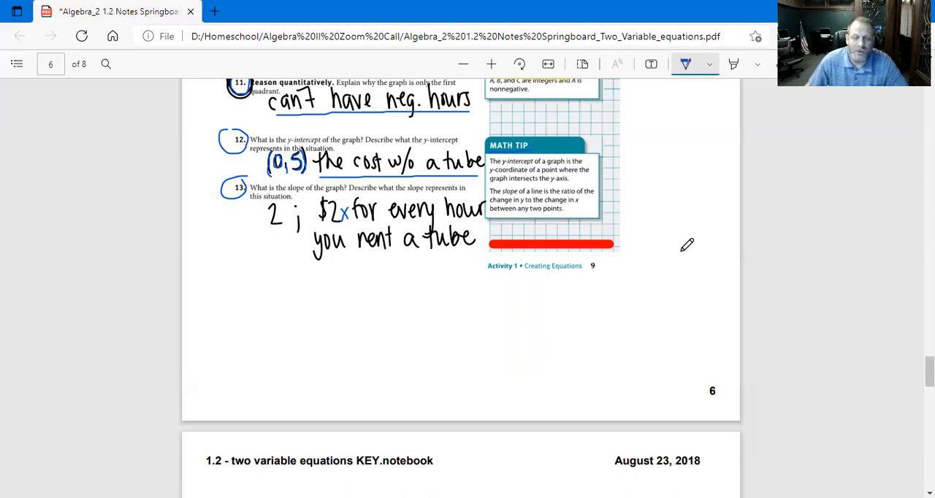
mouse_move(348, 202)
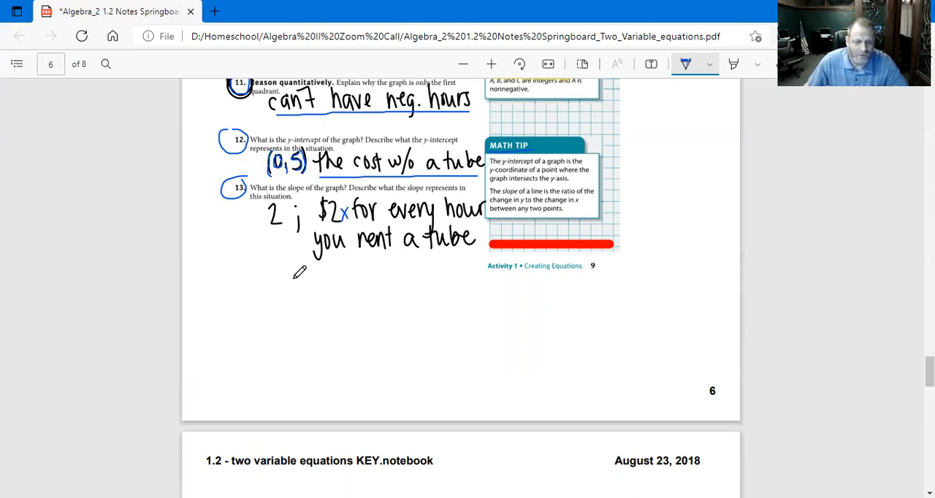
left_click_drag(295, 278, 350, 290)
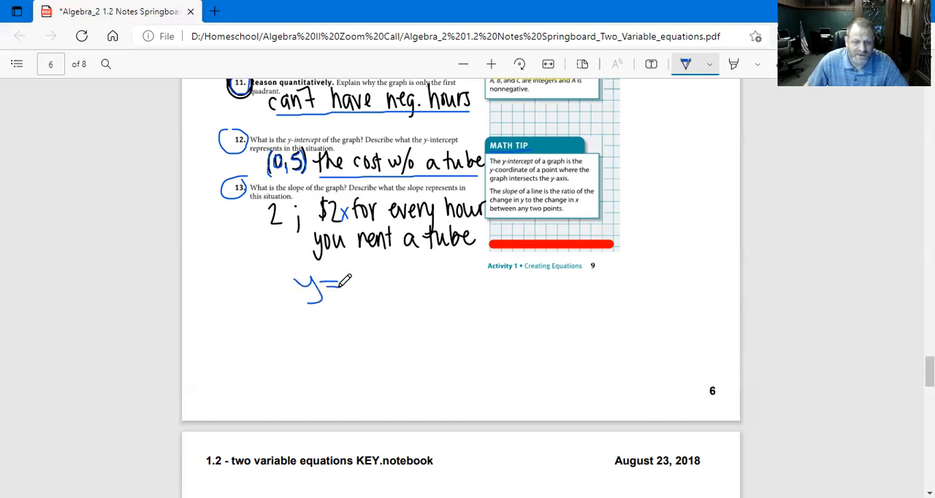
left_click_drag(337, 285, 377, 278)
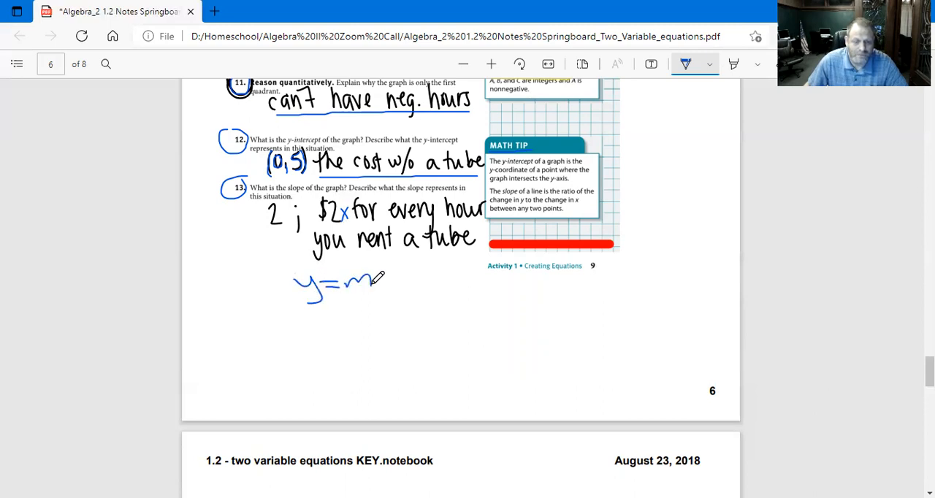
left_click_drag(368, 281, 420, 264)
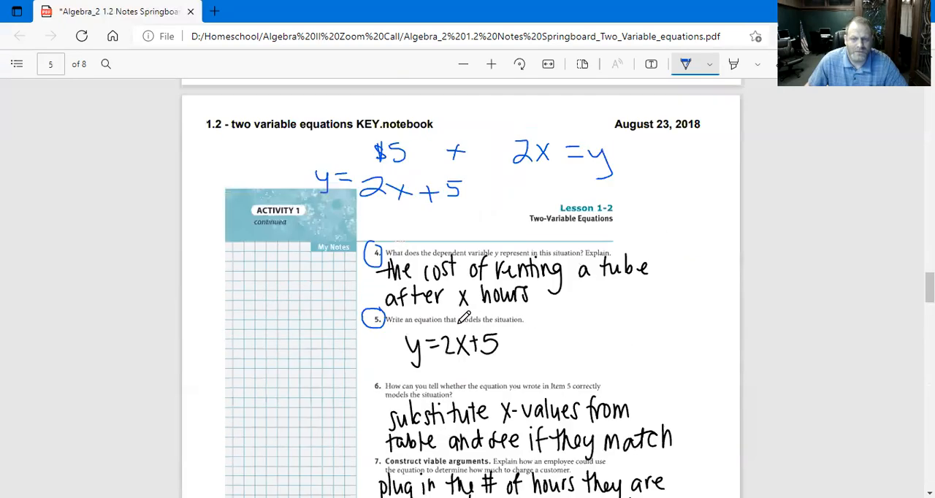
Circle the final equation y = 2x + 5 and continue to page 7
scroll("down", 3)
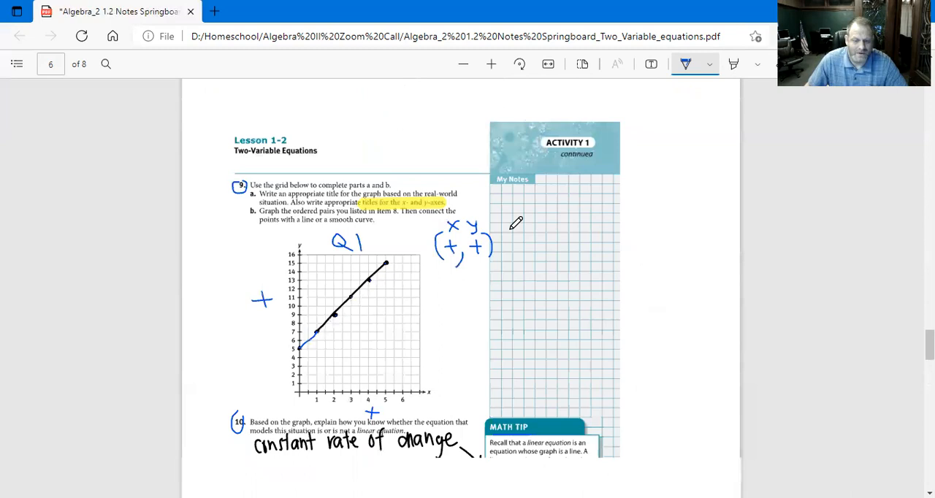
scroll("down", 3)
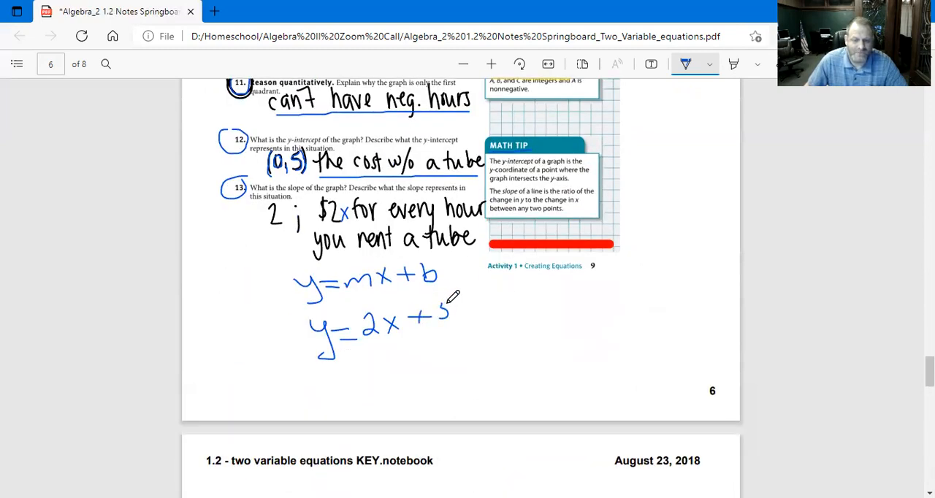
left_click_drag(453, 292, 292, 358)
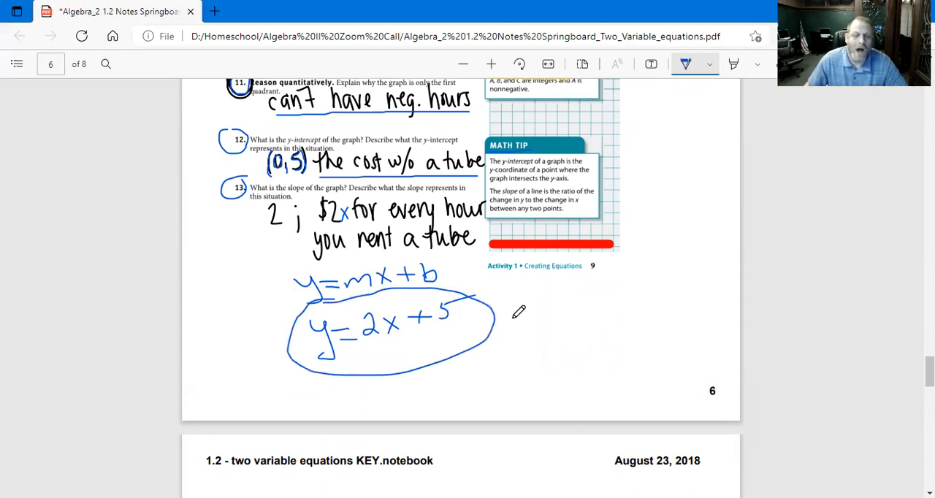
mouse_move(714, 215)
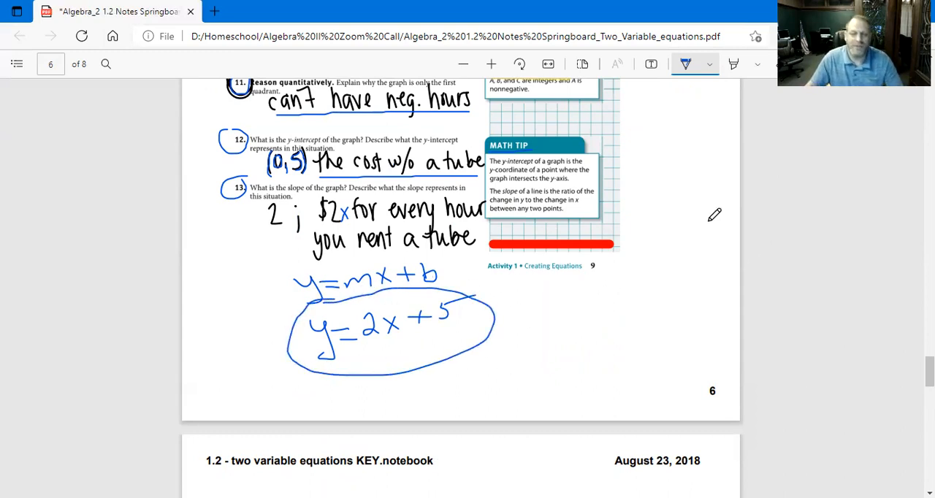
scroll("down", 3)
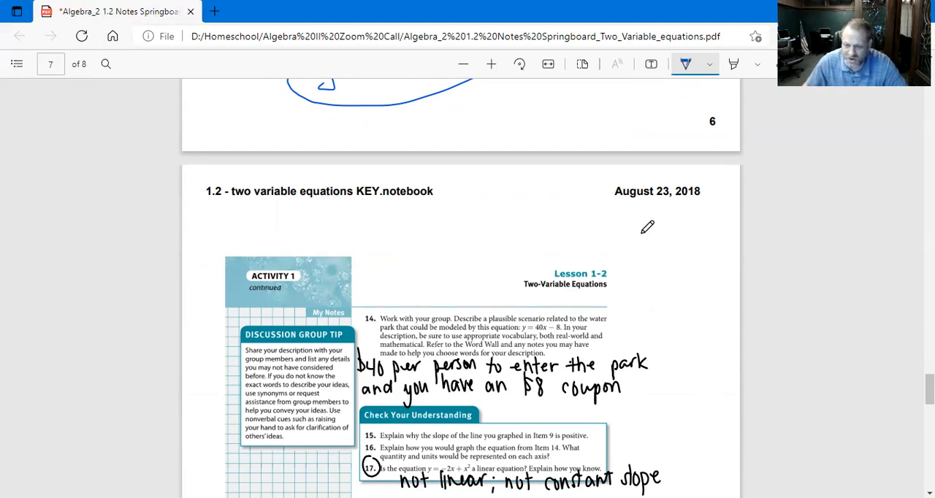
mouse_move(660, 255)
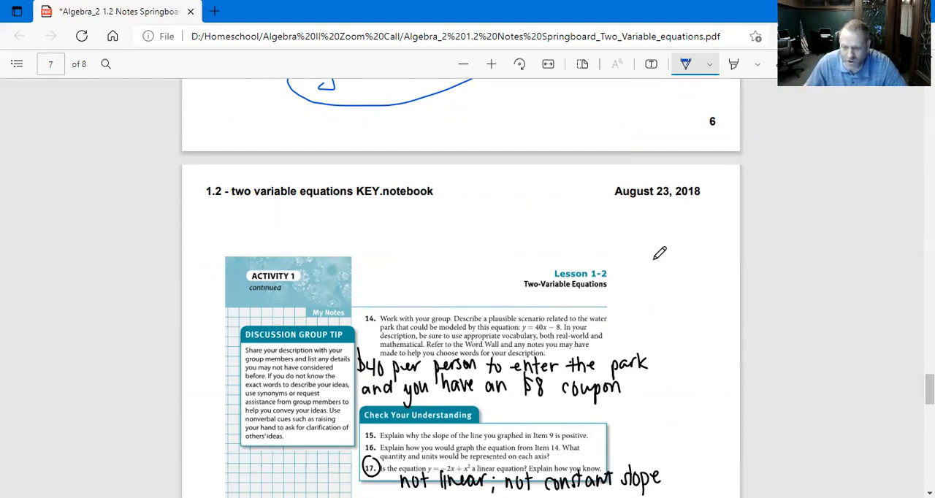
mouse_move(631, 234)
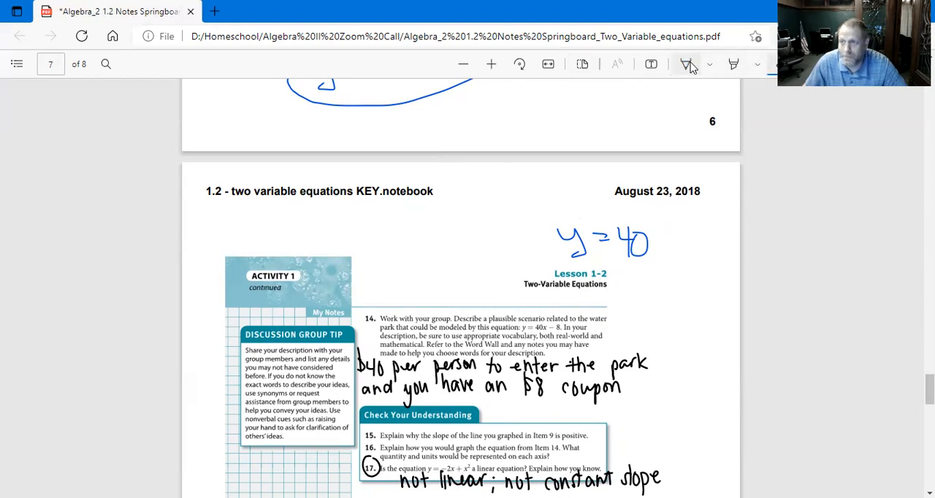
Ink y = 40x − 8 above item 14's park scenario, adding the x and the −8 coupon term
left_click(685, 64)
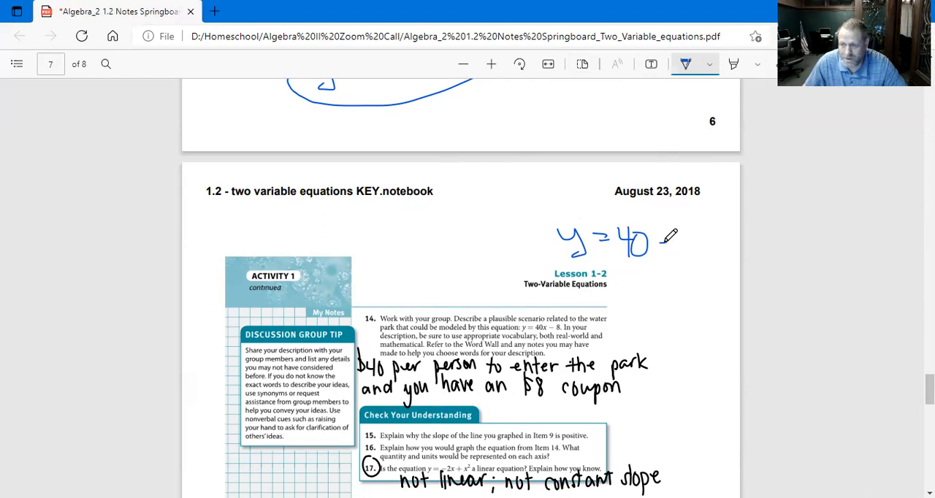
left_click_drag(660, 240, 689, 251)
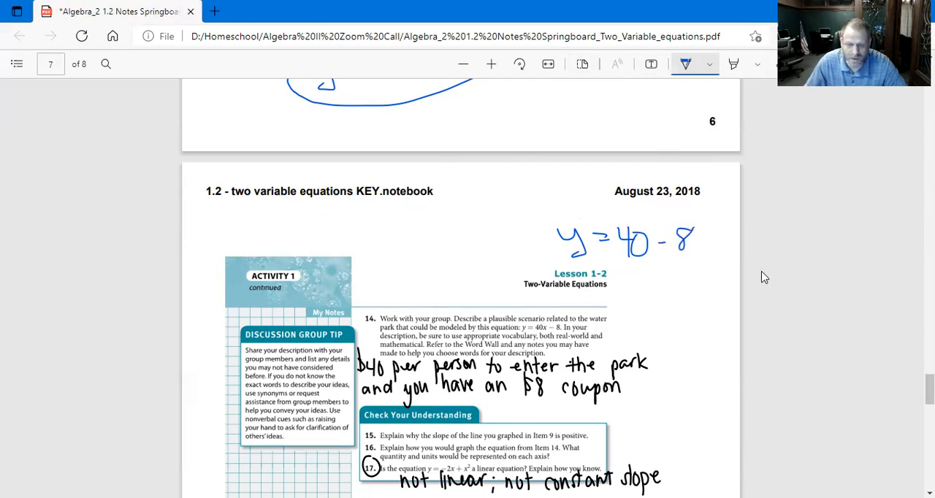
mouse_move(809, 289)
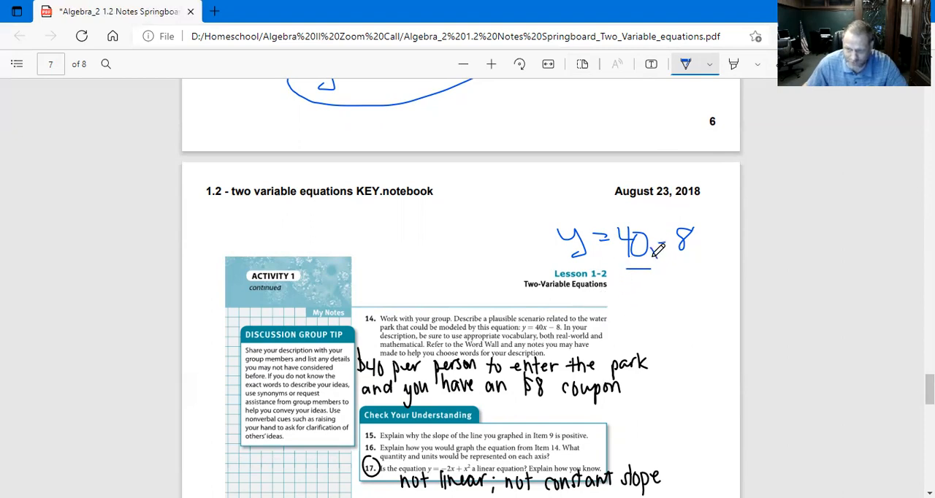
left_click_drag(635, 251, 654, 263)
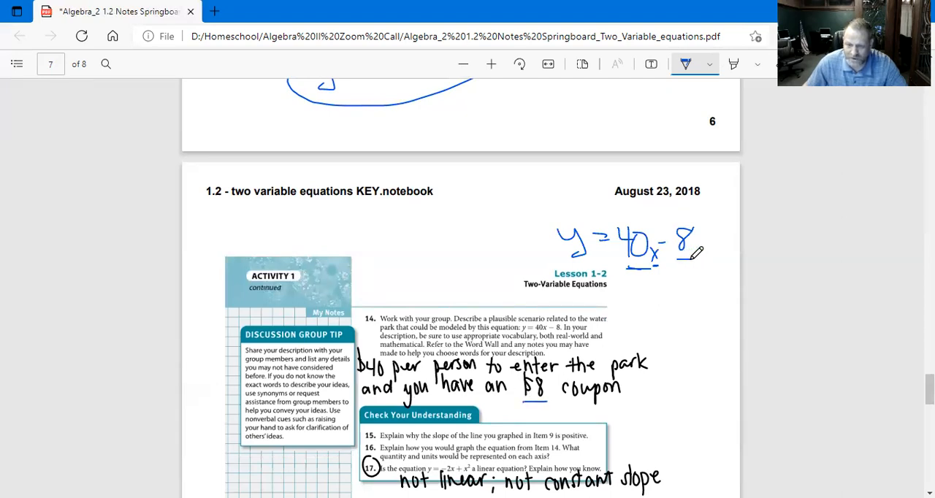
mouse_move(743, 273)
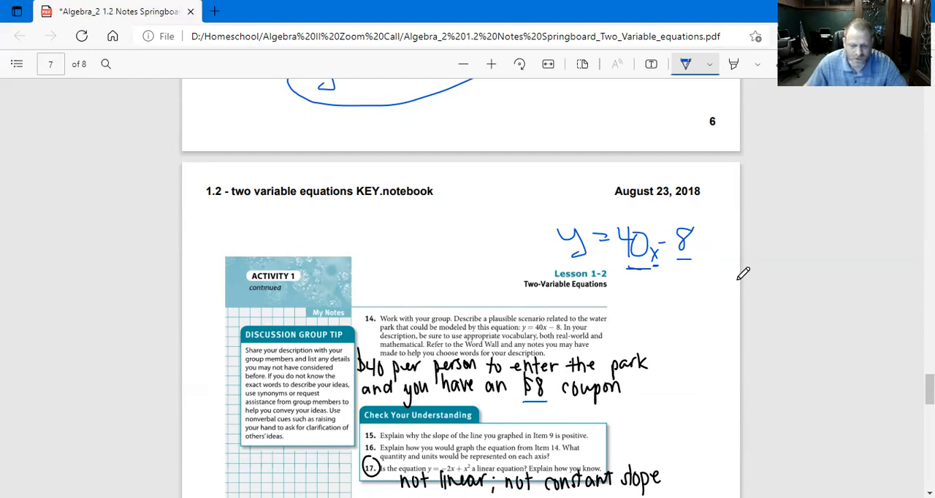
mouse_move(733, 296)
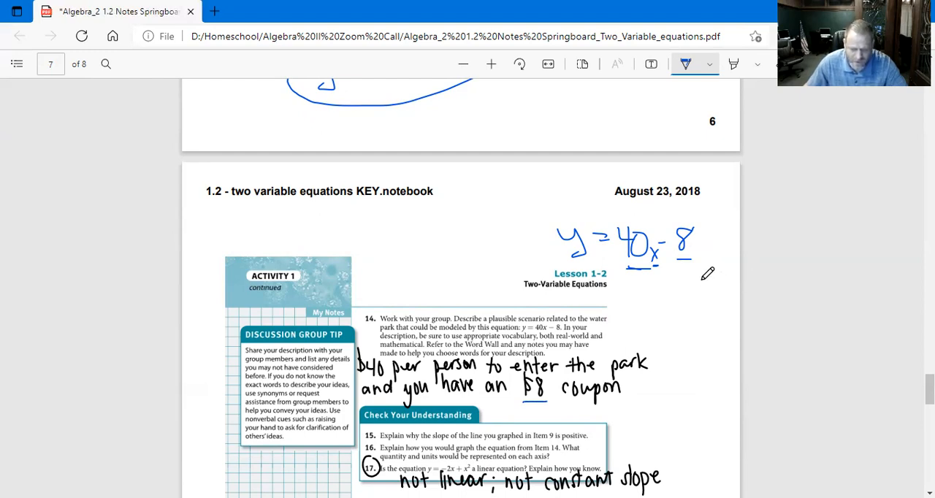
scroll("down", 3)
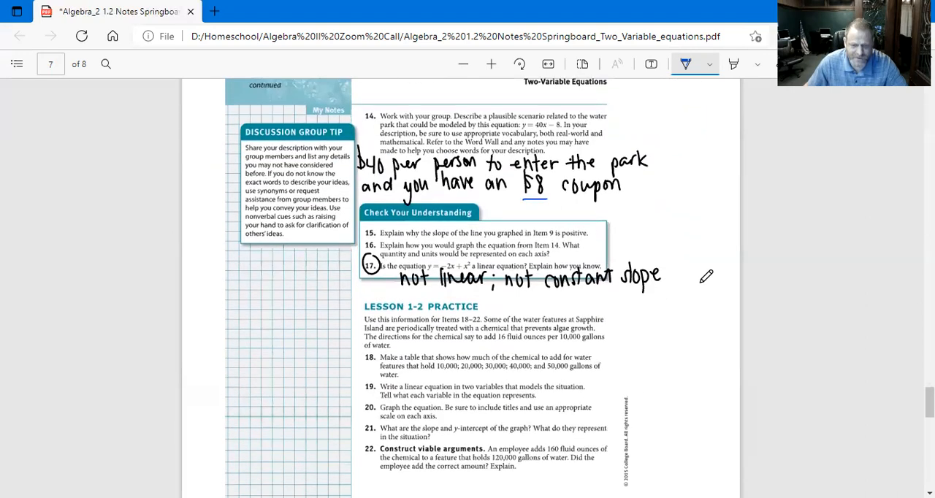
Write −2x + x² beside item 17 and the linear comparison y = −2x + 6 below it
scroll("down", 3)
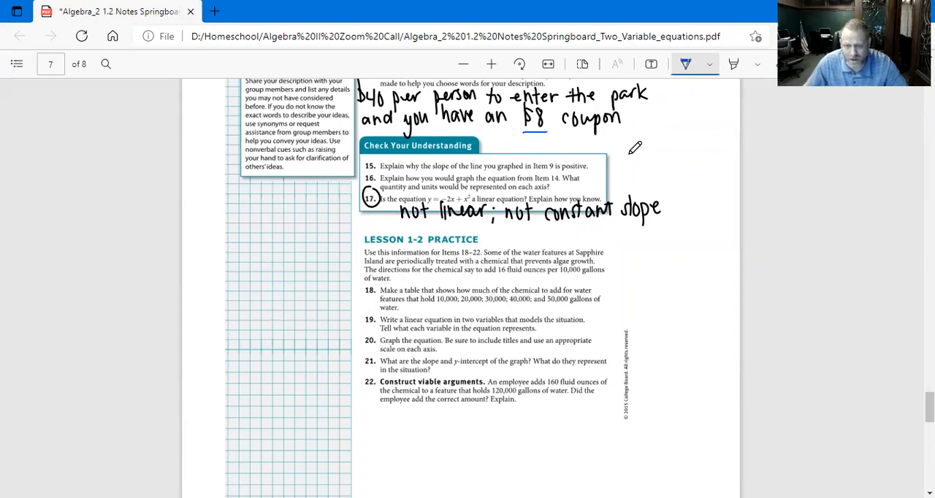
mouse_move(635, 149)
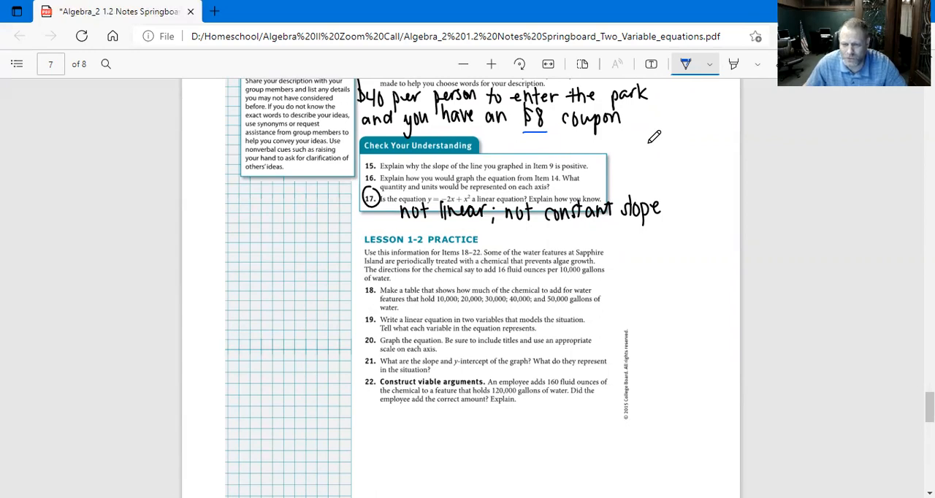
mouse_move(555, 233)
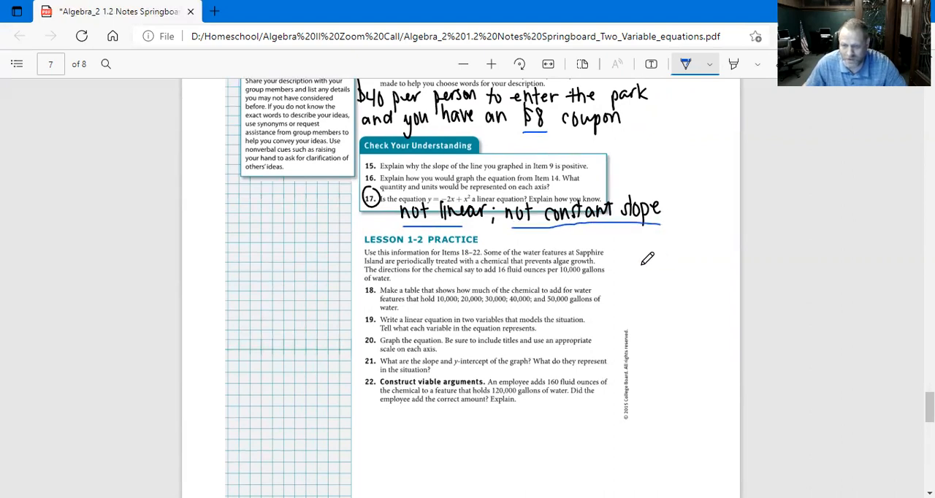
left_click_drag(643, 265, 675, 260)
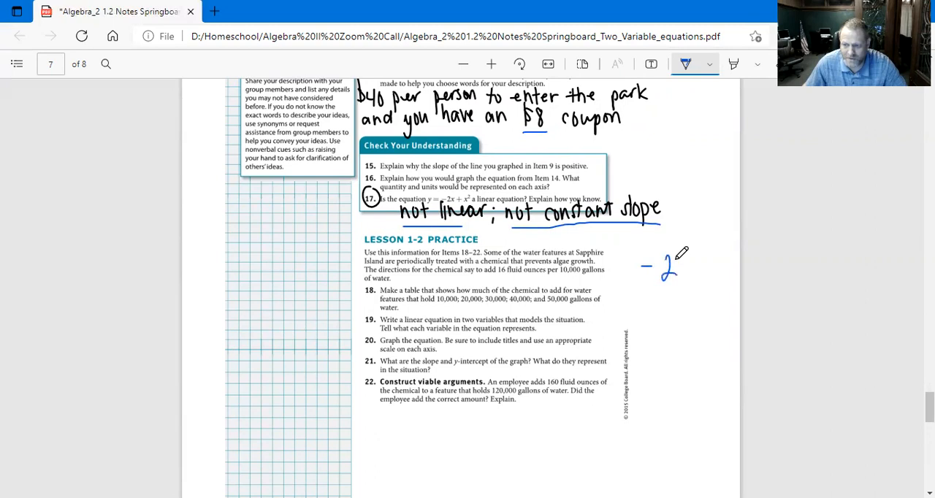
left_click_drag(679, 263, 704, 264)
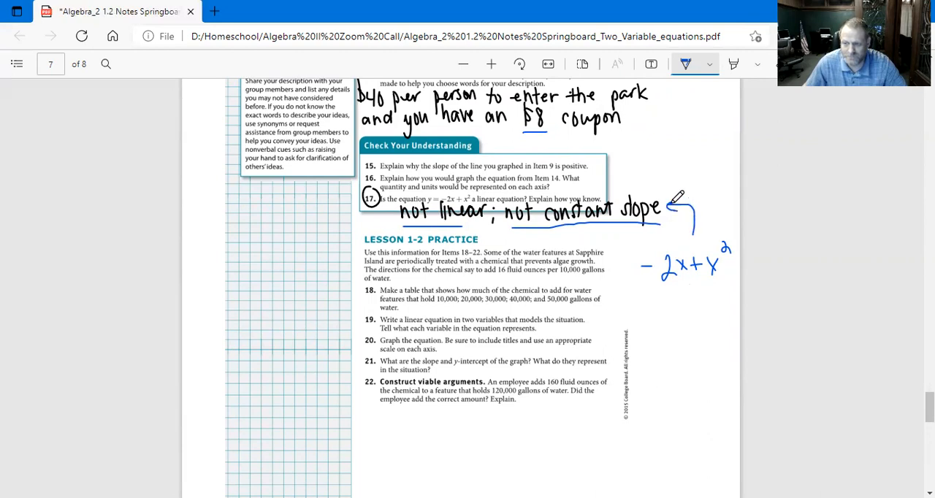
mouse_move(720, 240)
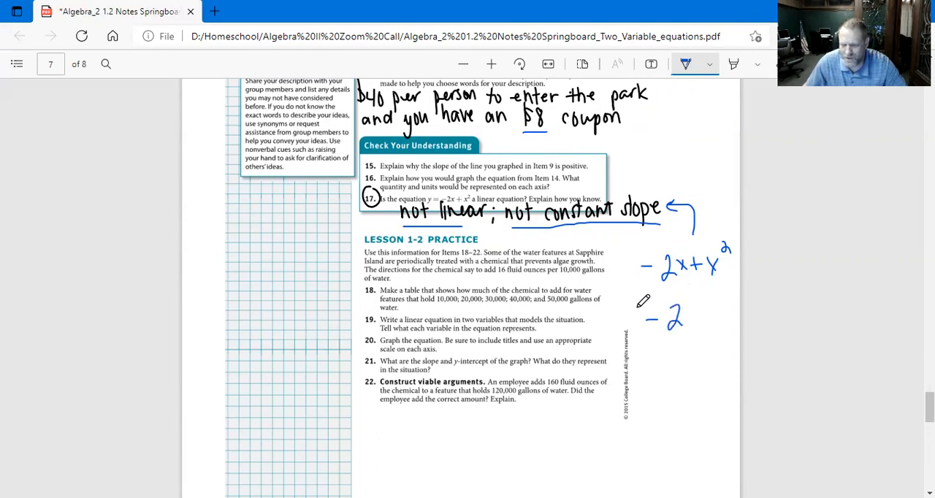
left_click_drag(631, 314, 620, 324)
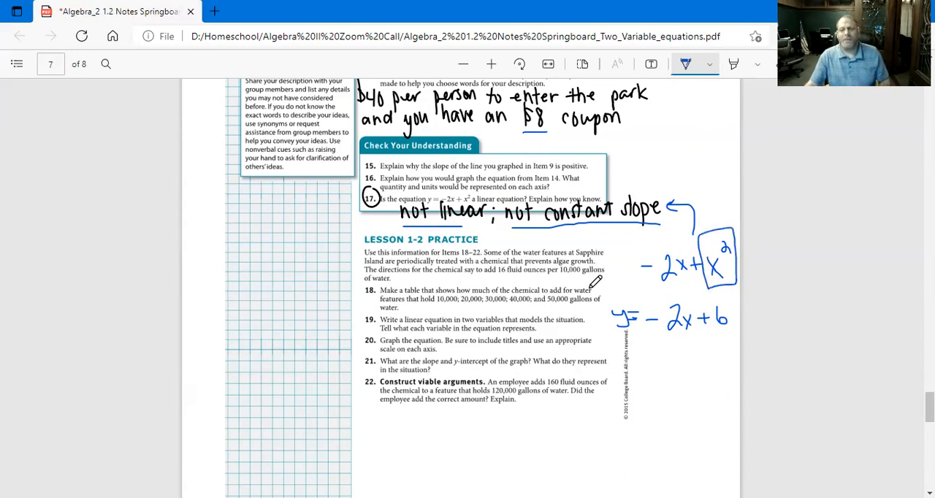
scroll("down", 3)
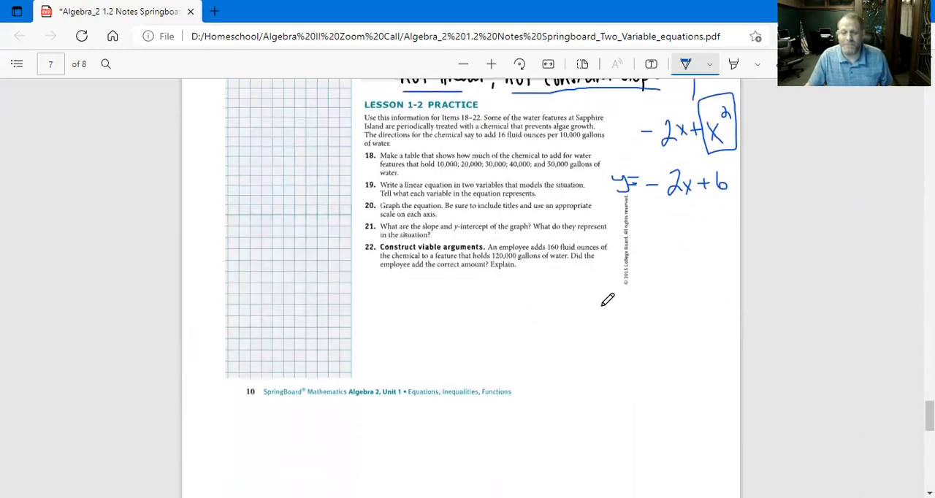